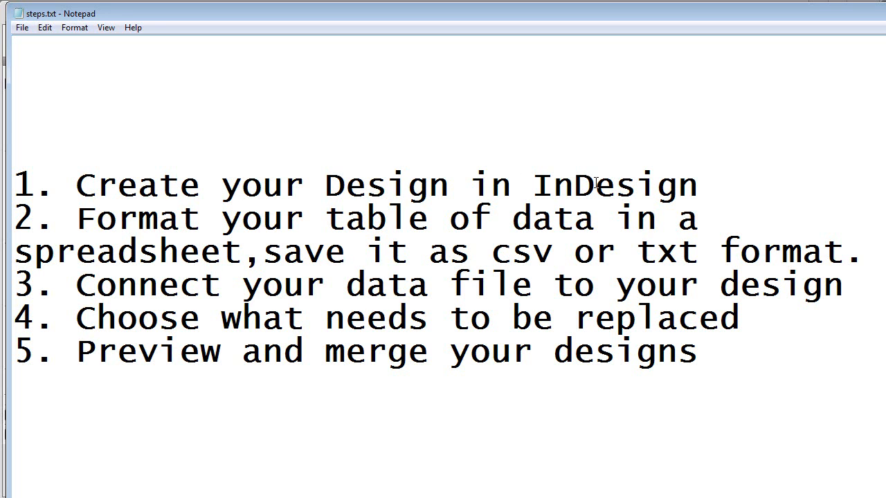
mouse_move(146, 224)
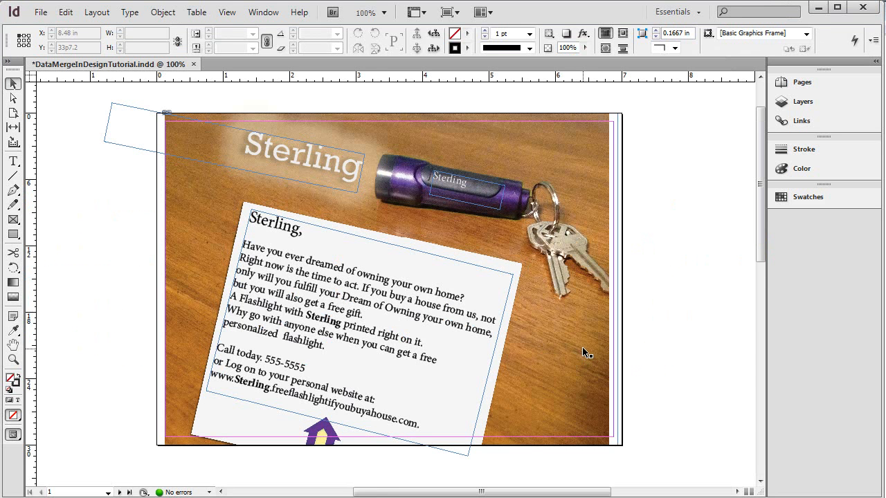
mouse_move(470, 429)
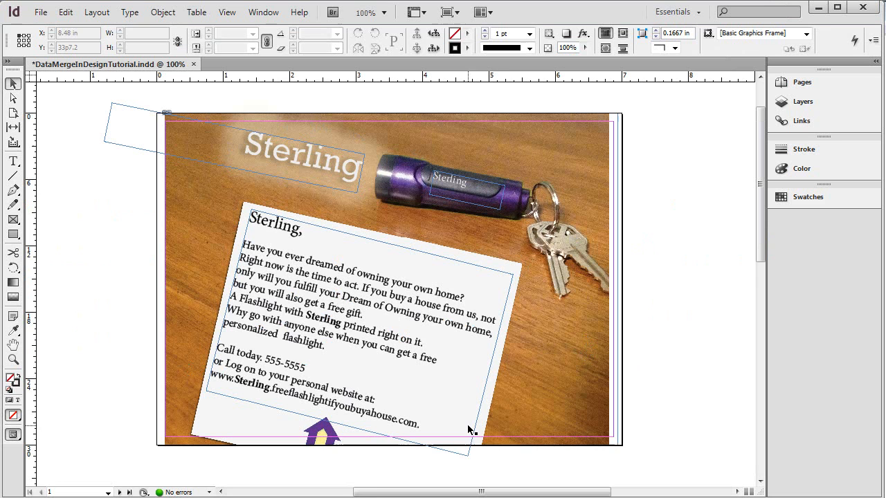
mouse_move(450, 248)
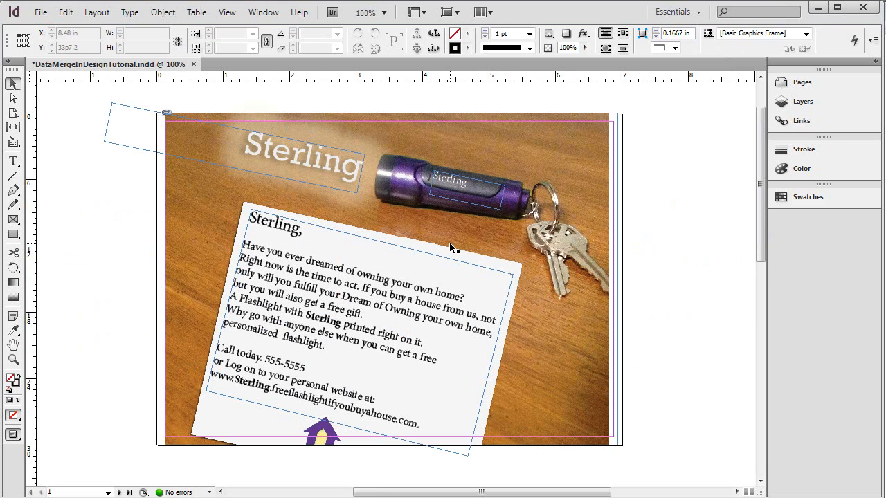
mouse_move(441, 204)
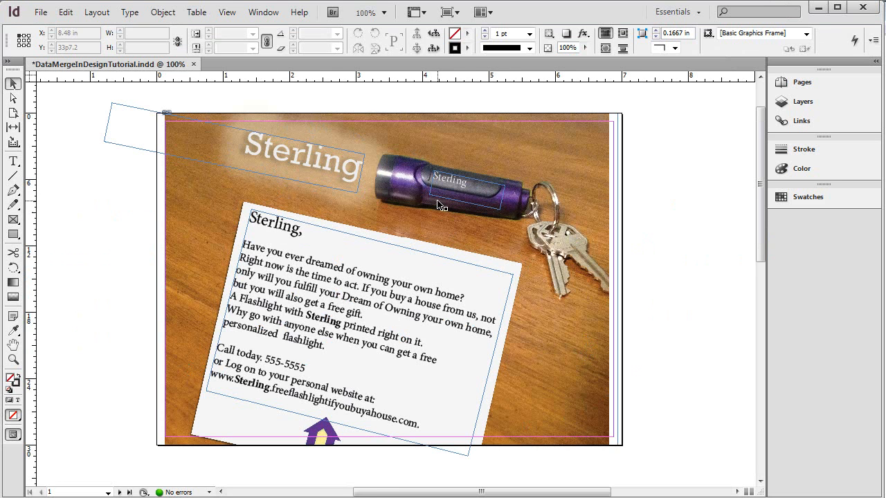
mouse_move(482, 207)
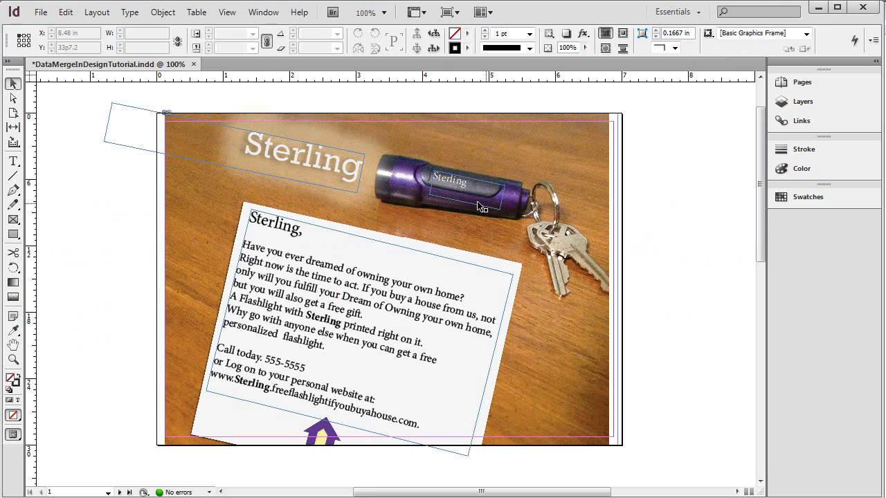
mouse_move(248, 164)
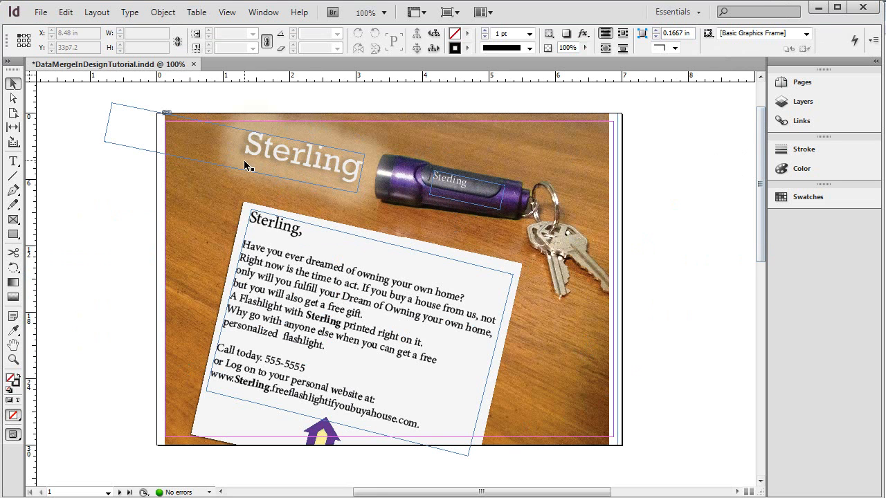
mouse_move(327, 210)
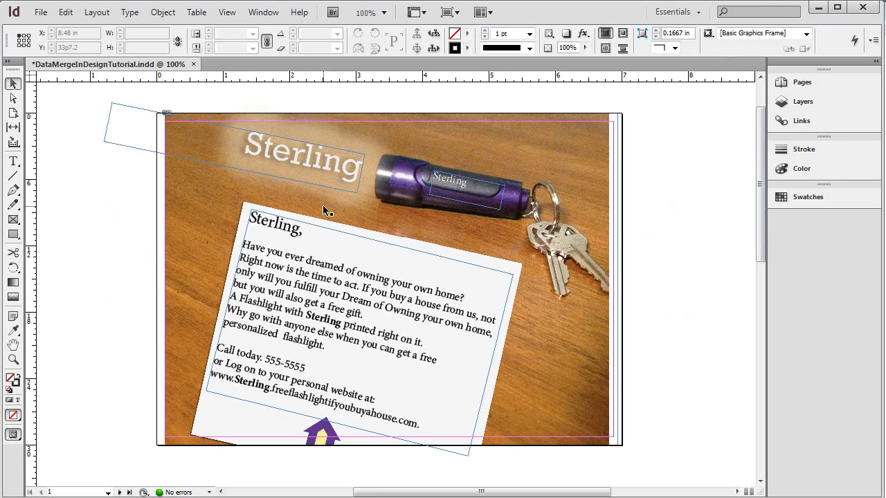
mouse_move(322, 293)
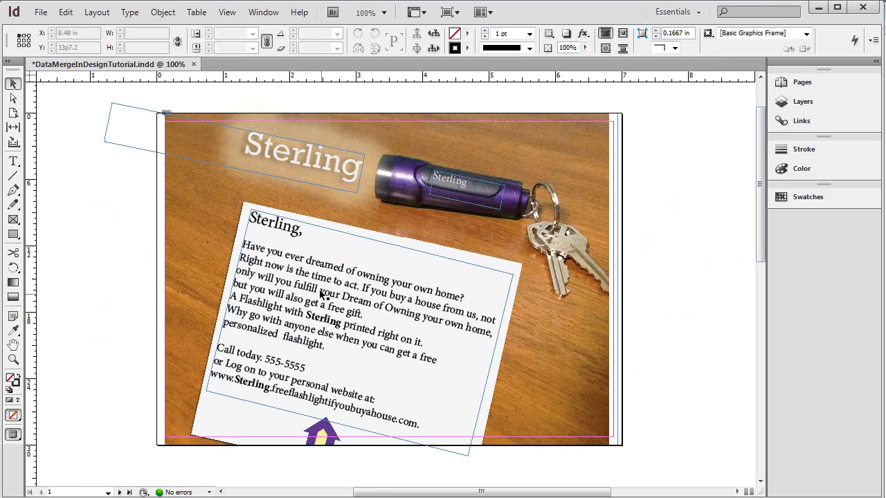
mouse_move(266, 390)
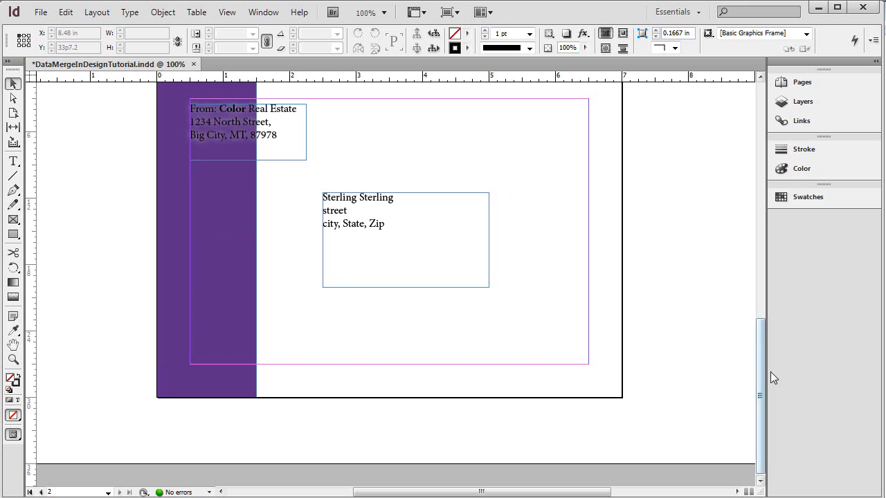
Return to page 1 showing the Sterling flashlight front of the mailer.
left_click(31, 493)
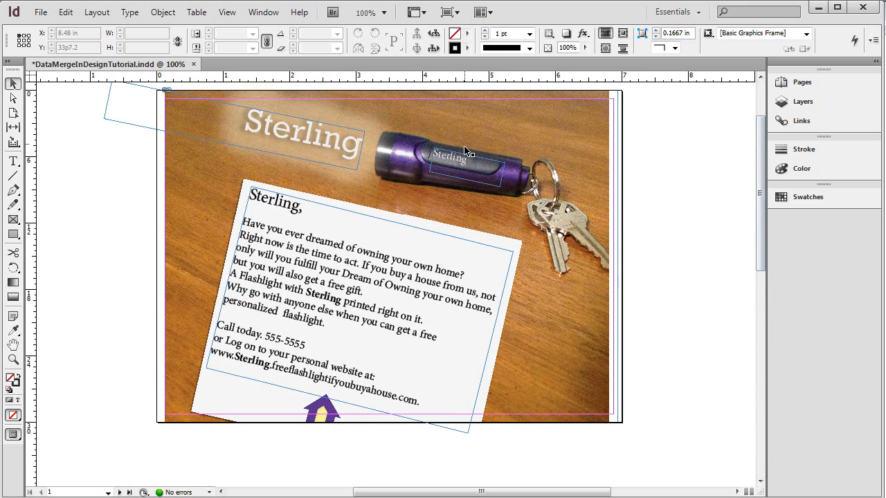
mouse_move(543, 182)
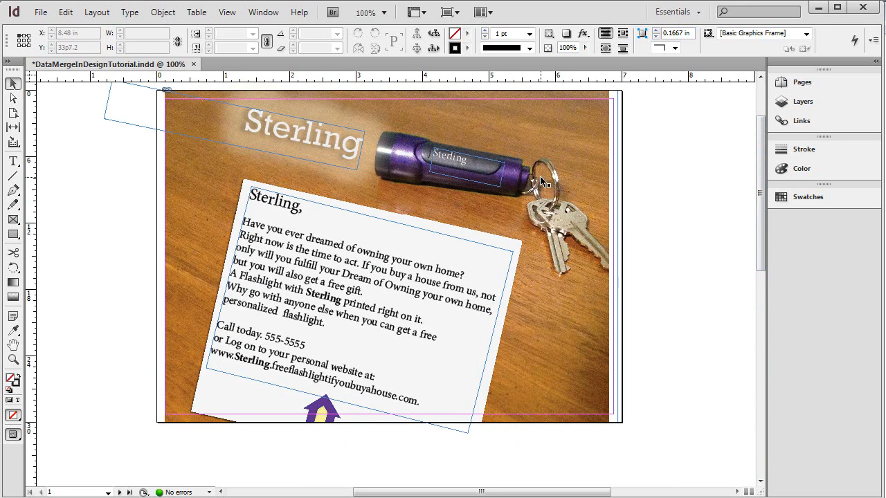
mouse_move(482, 191)
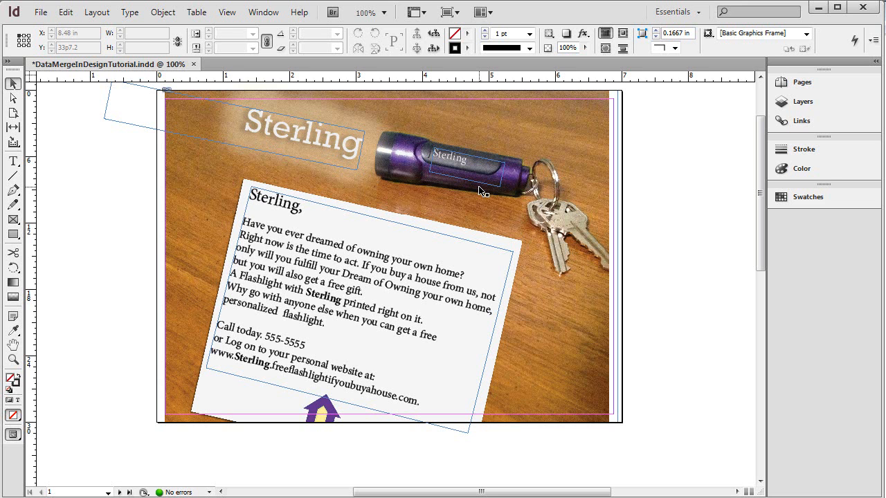
mouse_move(483, 186)
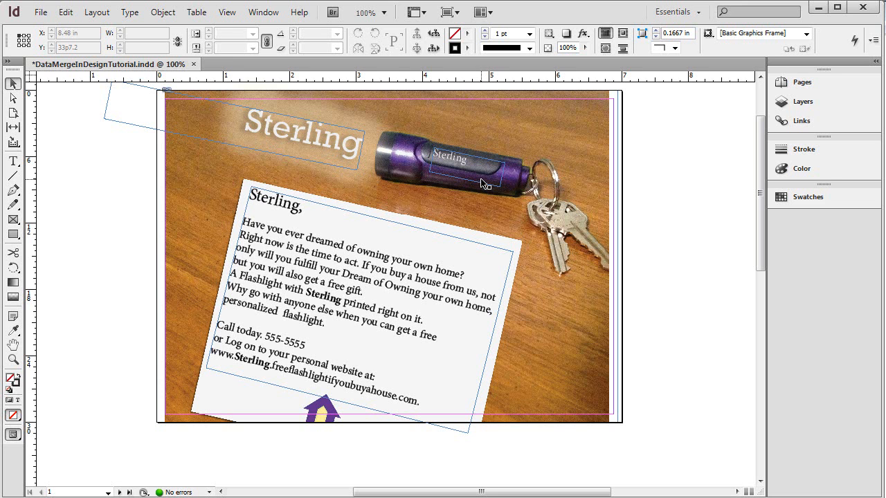
mouse_move(284, 183)
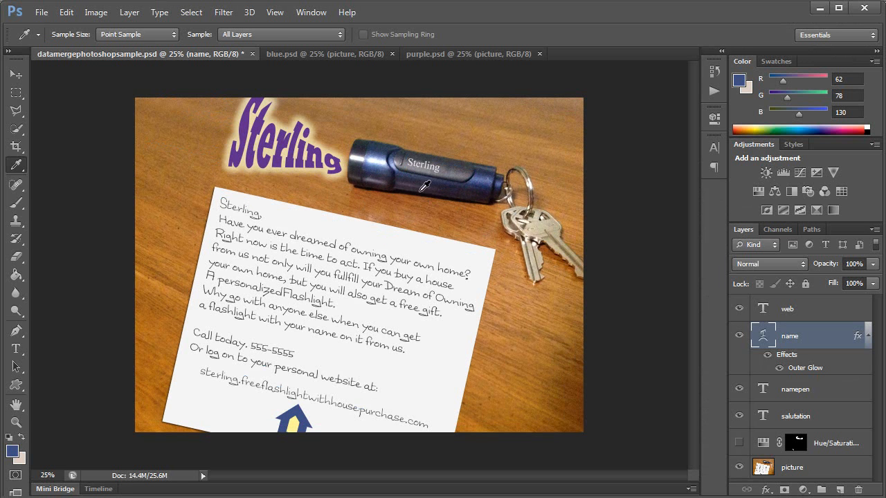
mouse_move(464, 189)
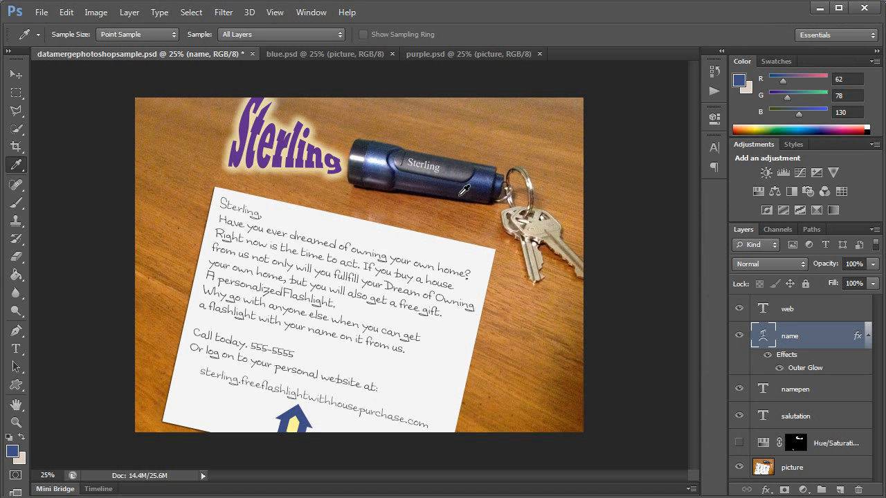
mouse_move(395, 242)
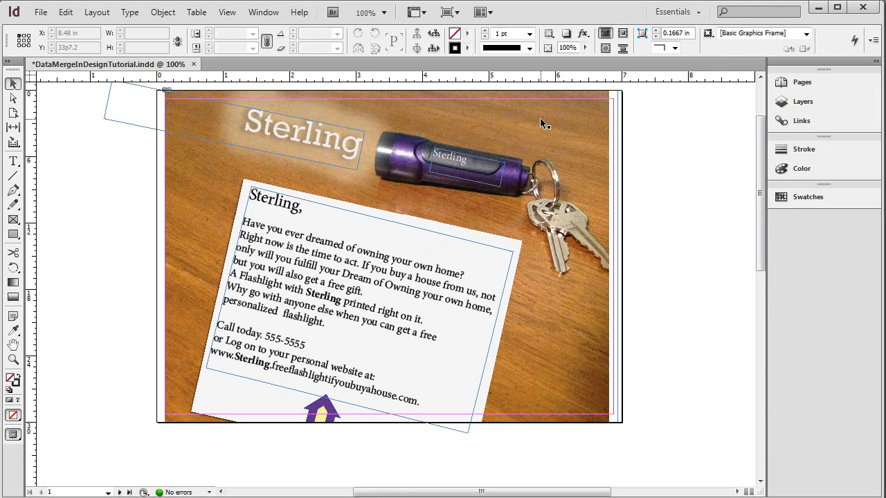
mouse_move(496, 290)
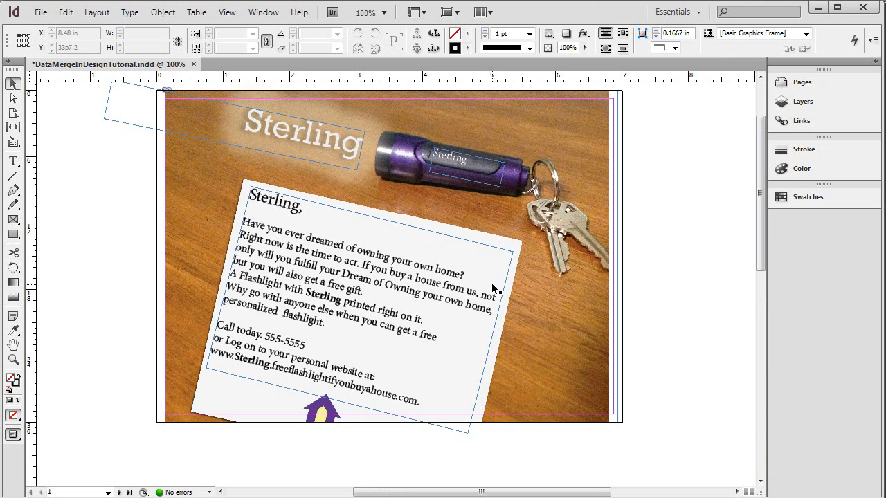
mouse_move(496, 310)
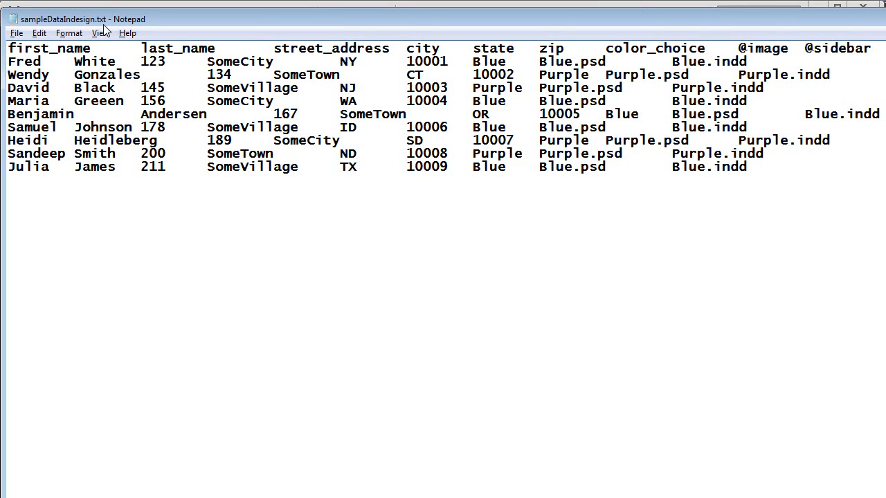
mouse_move(16, 49)
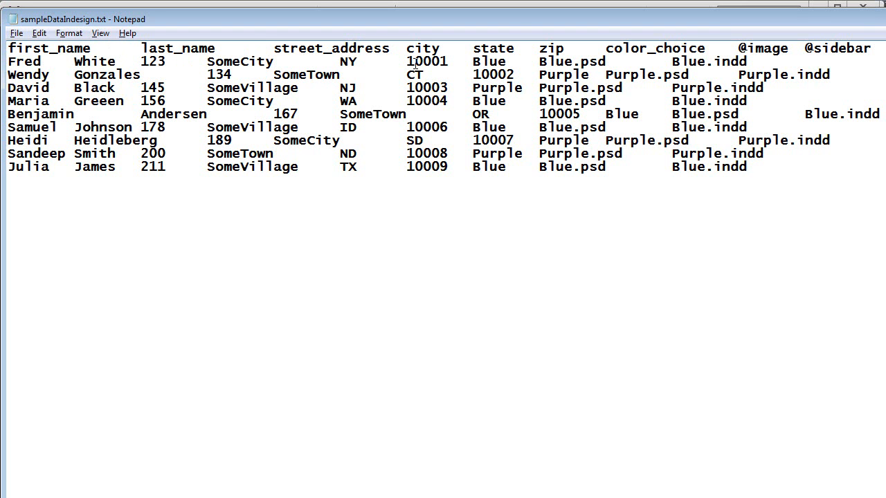
mouse_move(596, 67)
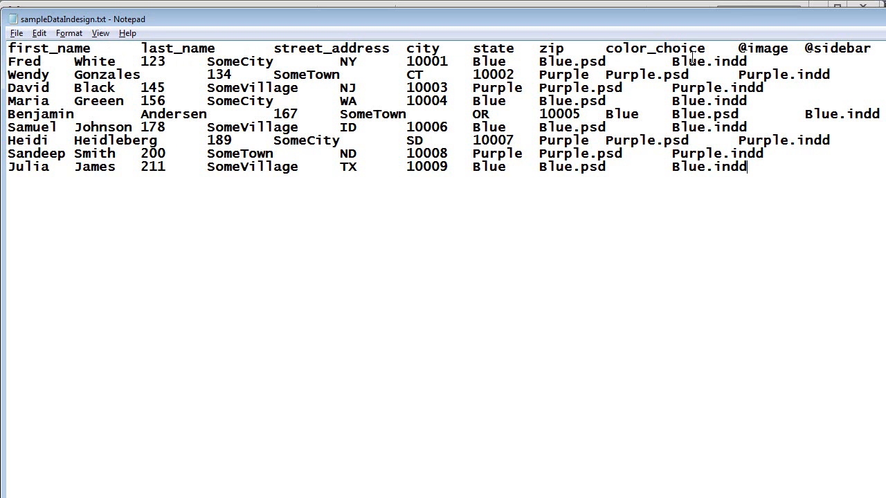
mouse_move(797, 58)
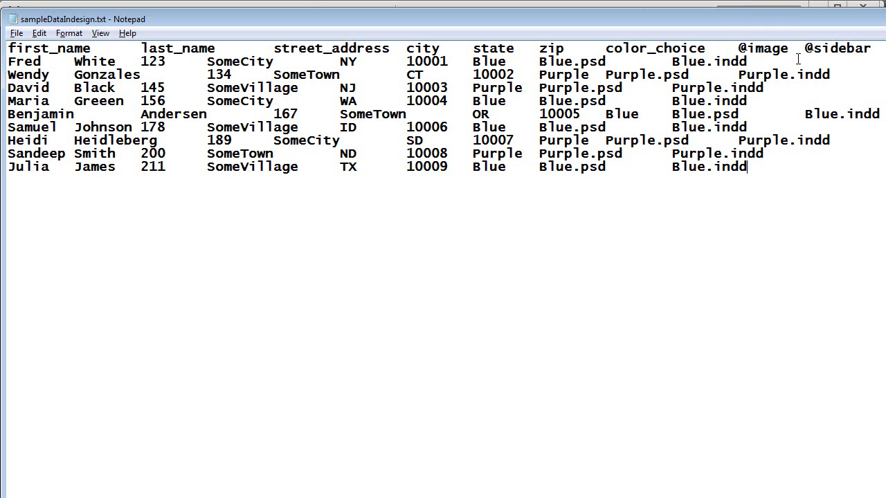
mouse_move(99, 58)
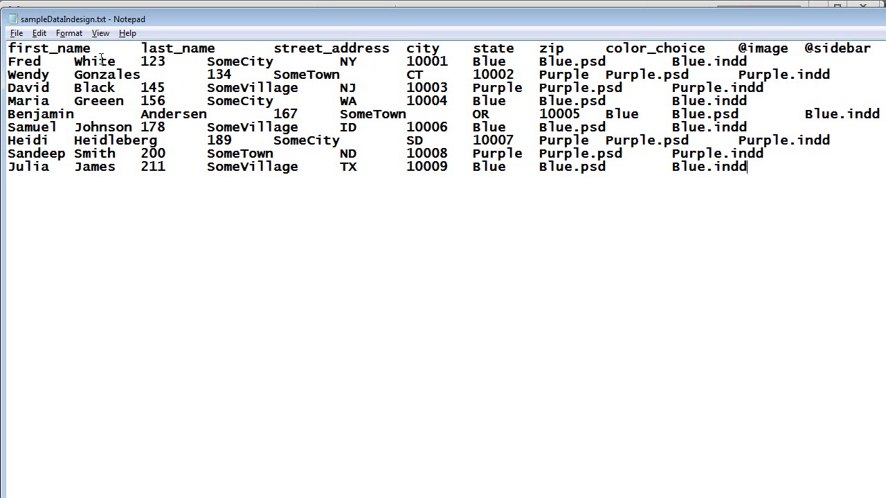
mouse_move(63, 48)
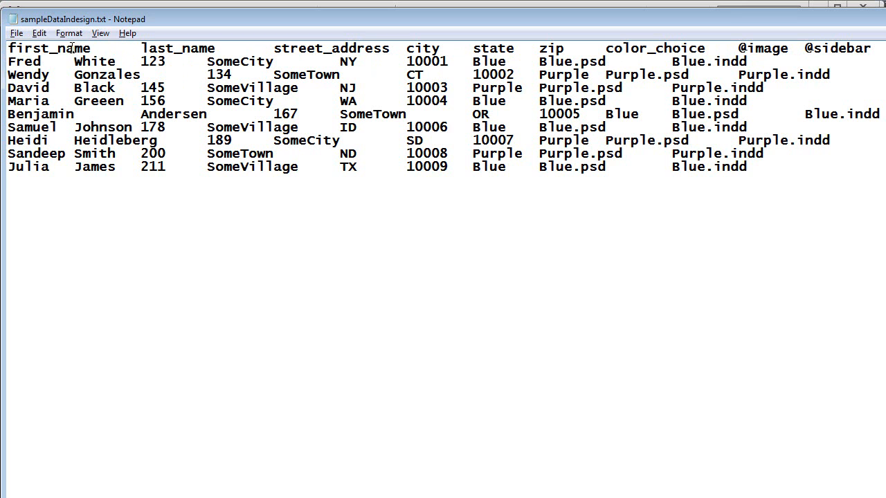
mouse_move(182, 47)
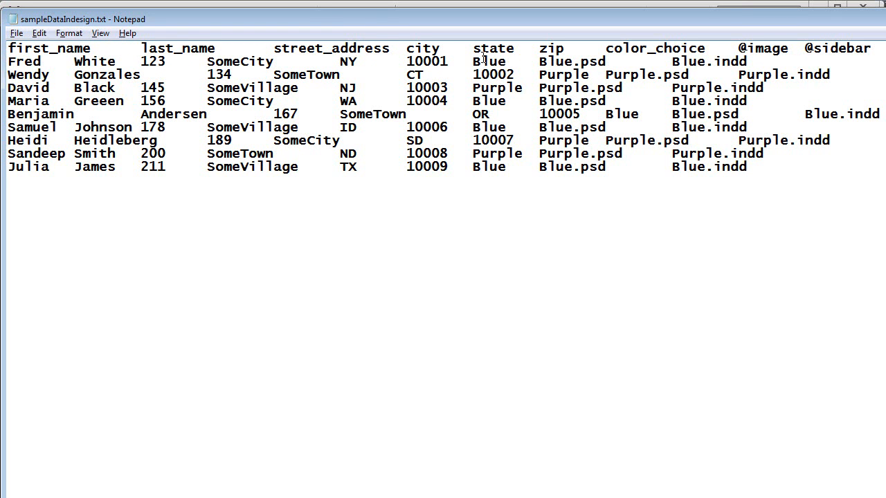
mouse_move(255, 50)
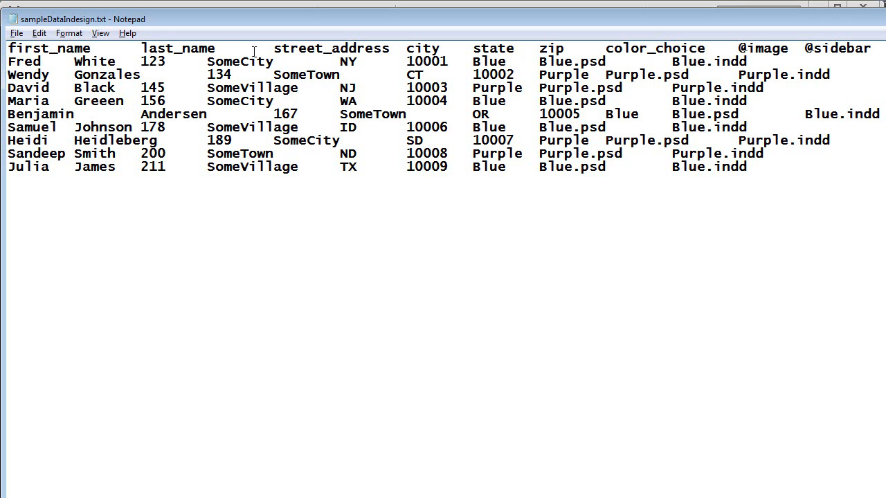
Review the sampleDataIndesign.txt records in Notepad, then return to the InDesign mailer.
left_click(745, 166)
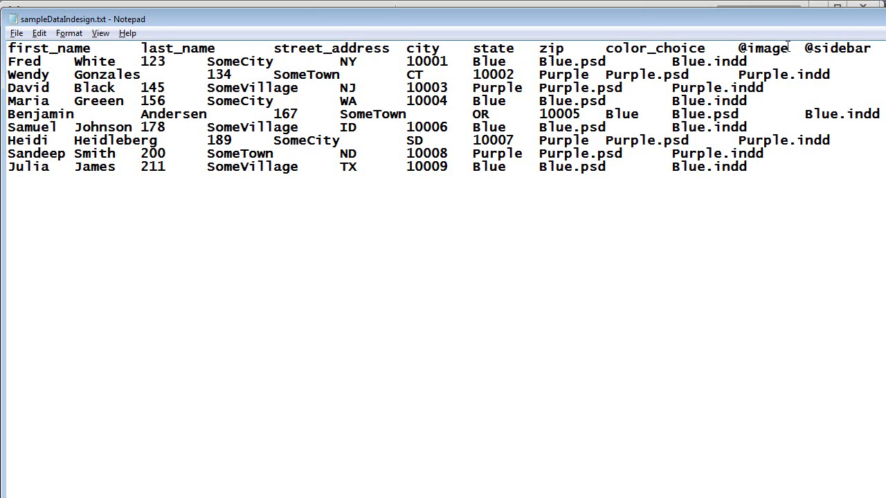
mouse_move(762, 47)
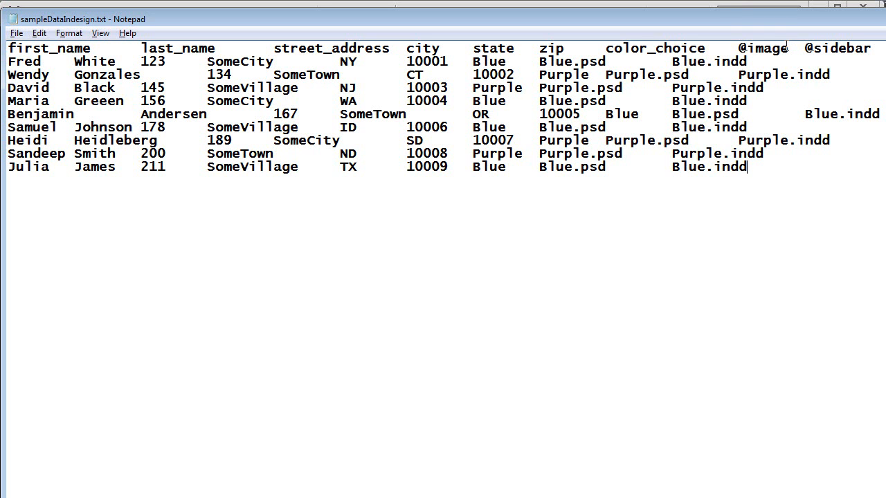
mouse_move(152, 11)
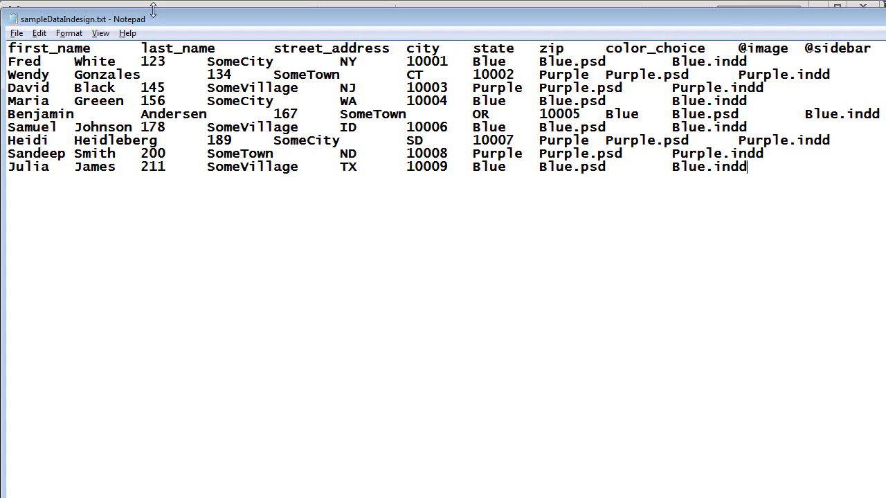
mouse_move(698, 29)
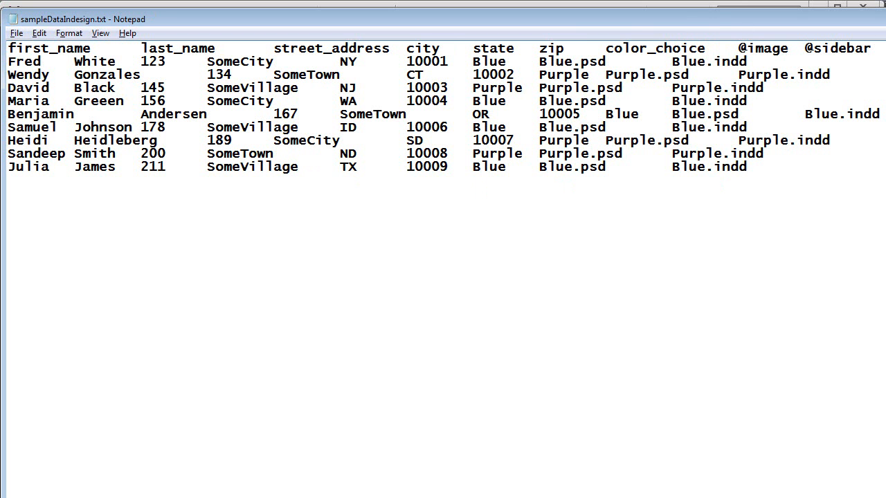
left_click(747, 166)
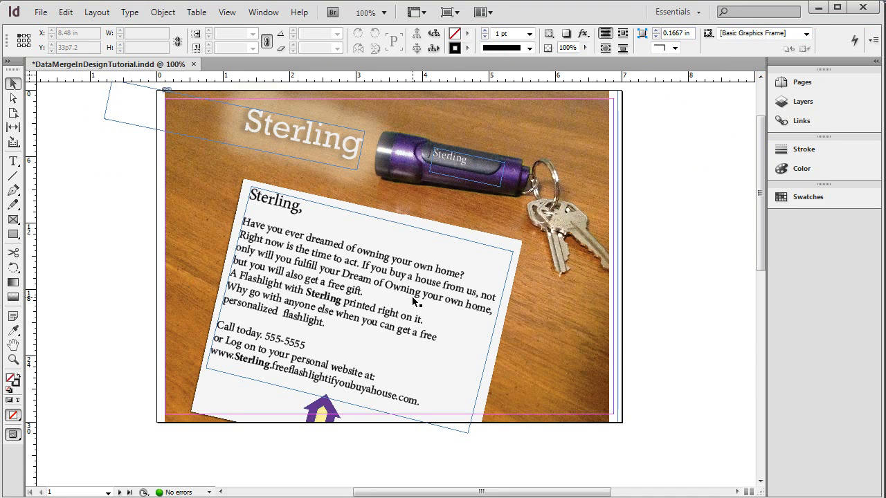
mouse_move(408, 184)
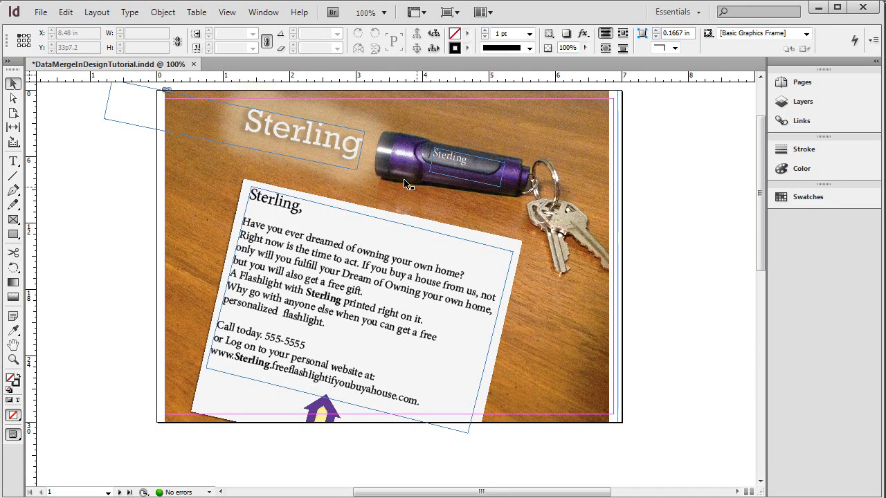
mouse_move(357, 283)
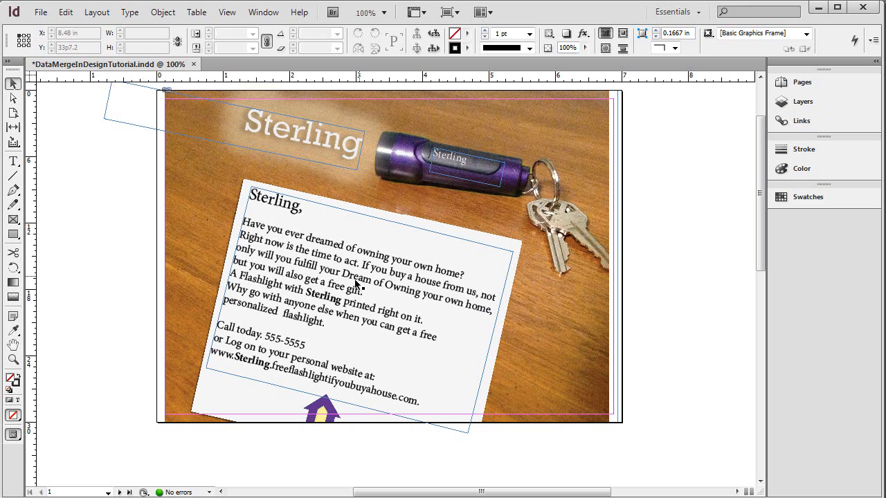
mouse_move(264, 11)
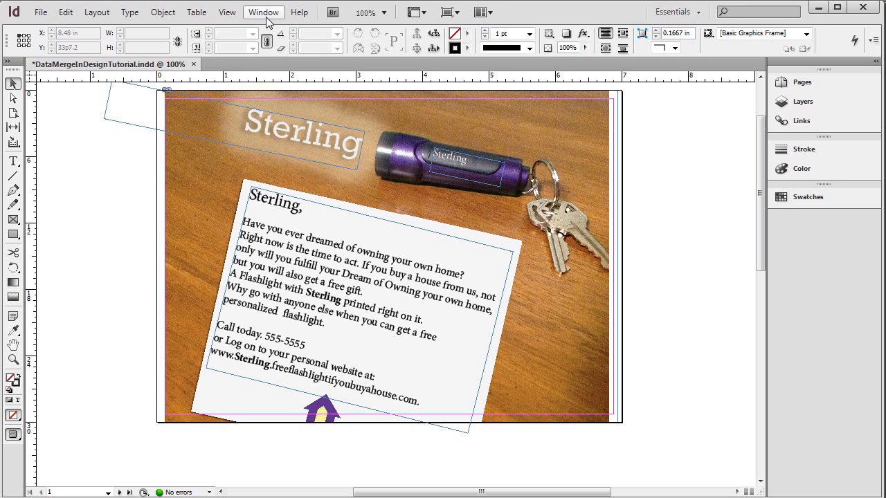
Show the Data Merge panel via Window > Utilities.
left_click(263, 11)
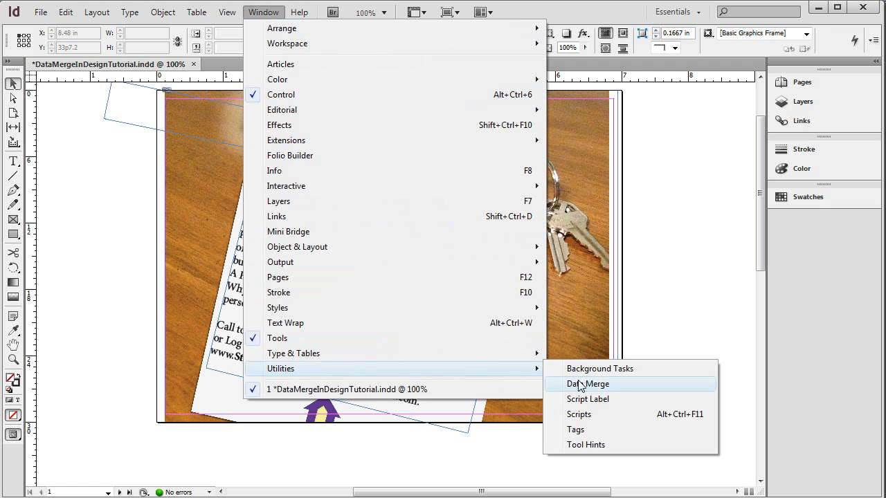
left_click(587, 384)
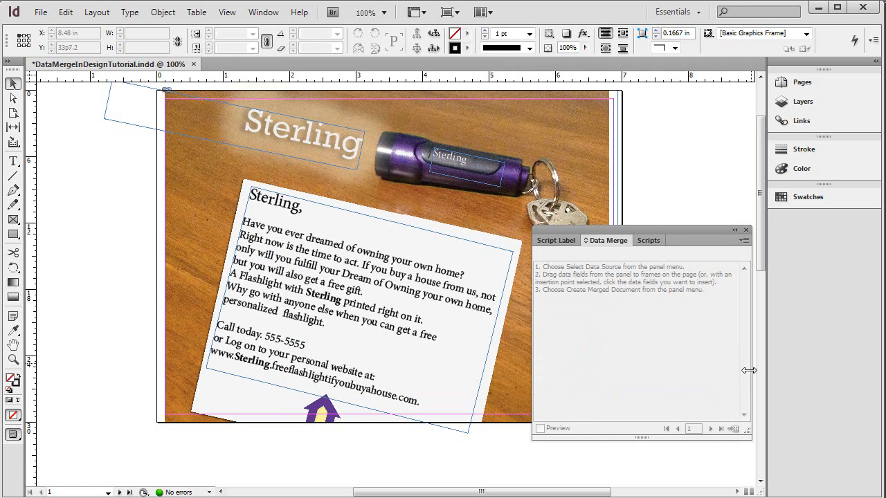
mouse_move(684, 302)
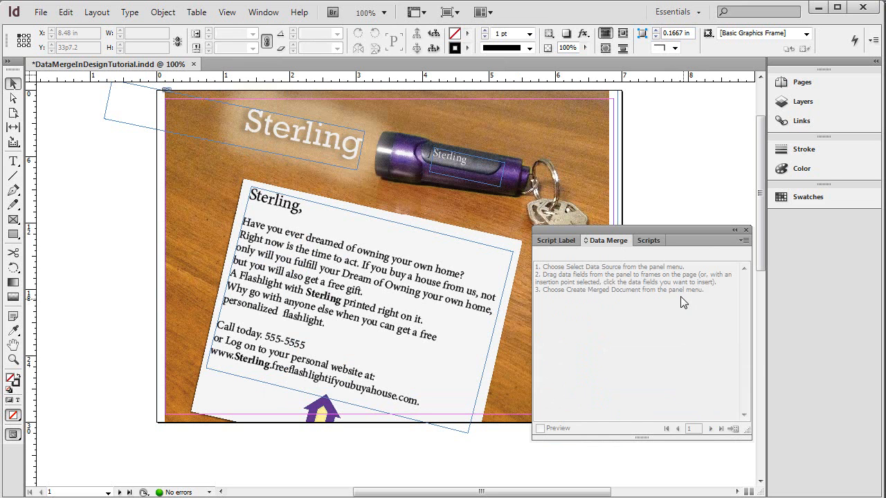
mouse_move(567, 269)
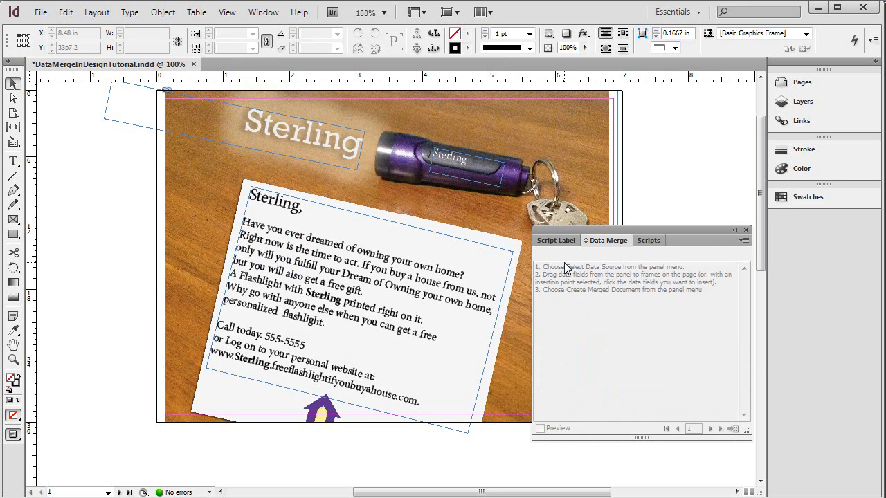
mouse_move(542, 277)
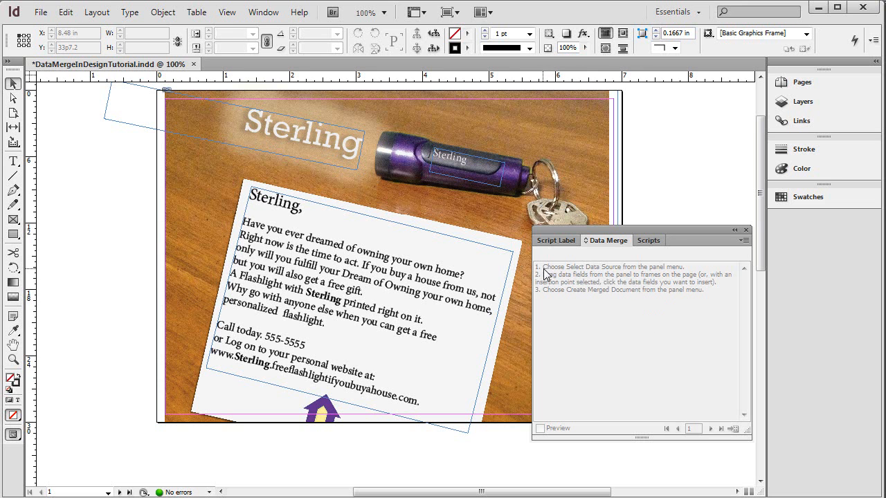
mouse_move(589, 277)
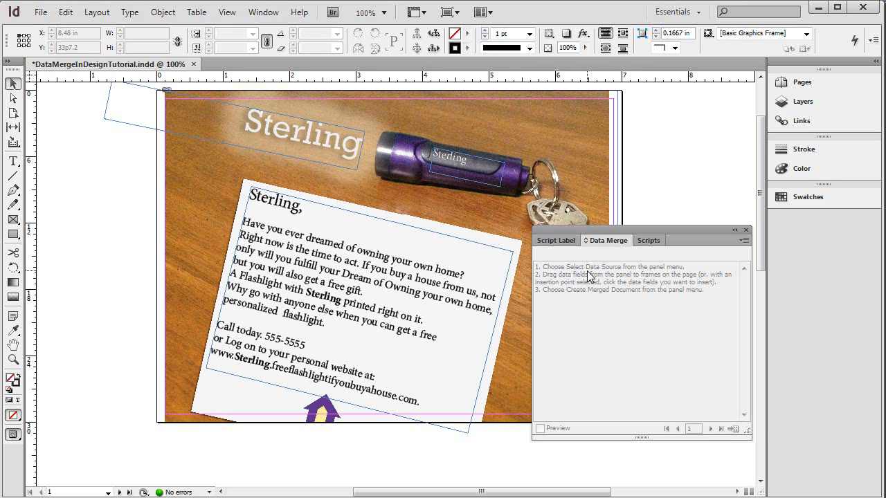
mouse_move(682, 277)
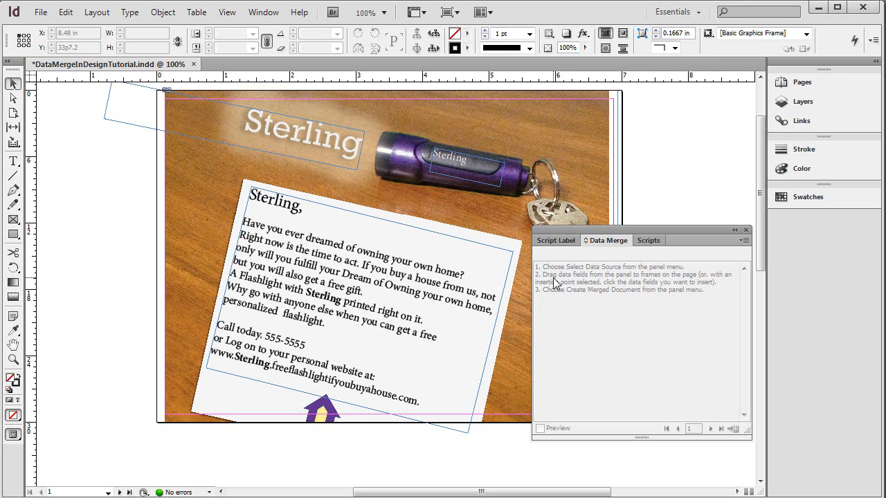
mouse_move(731, 291)
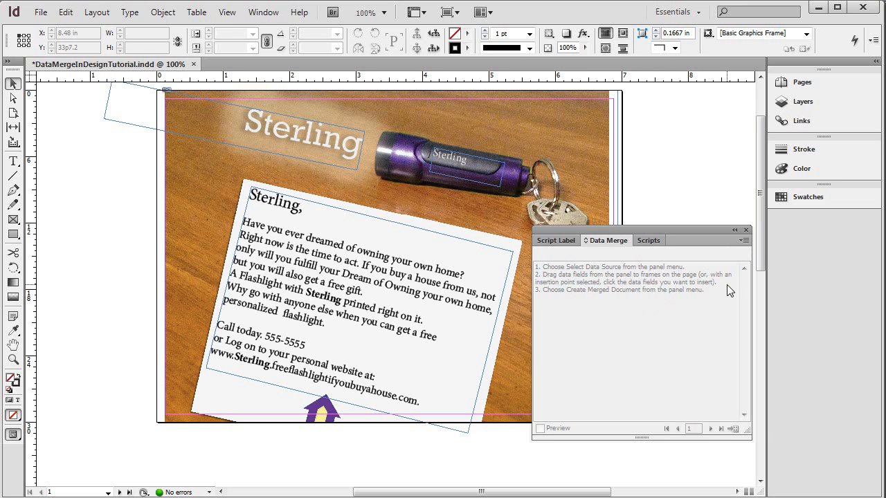
mouse_move(546, 303)
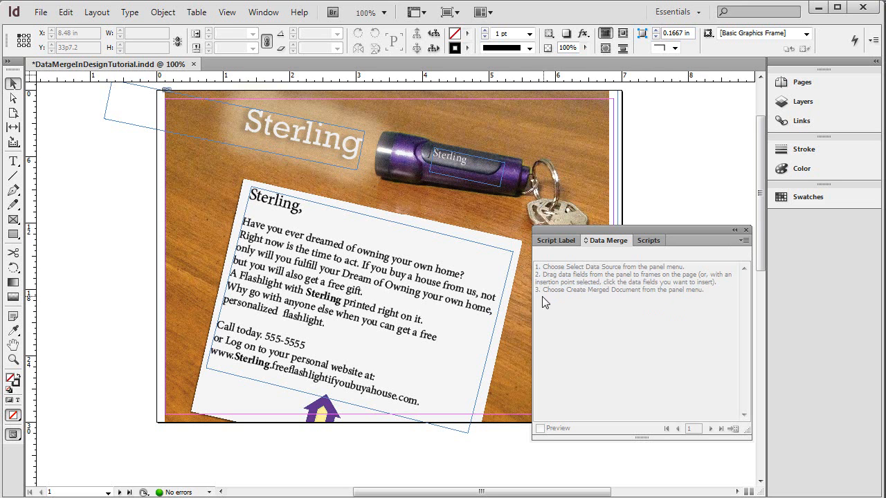
mouse_move(662, 302)
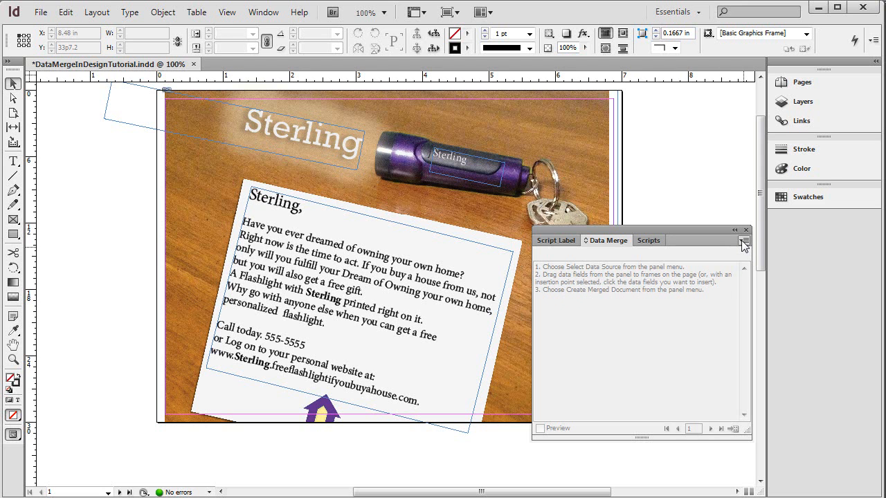
mouse_move(745, 246)
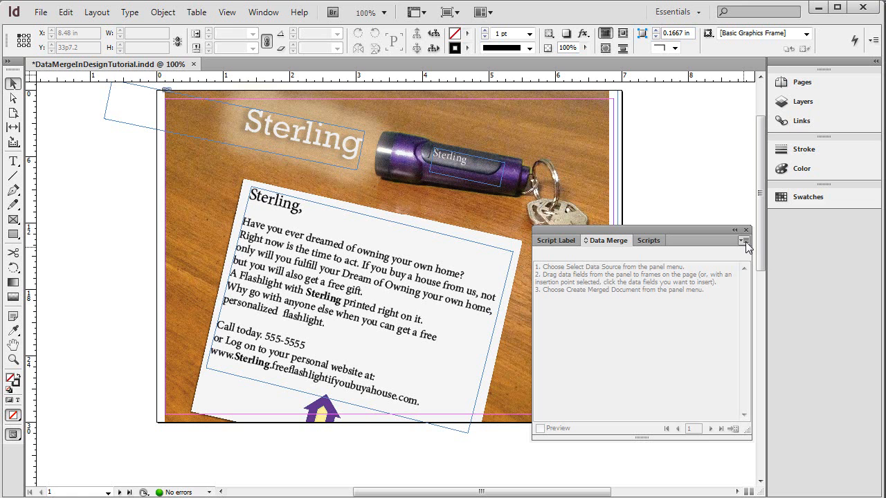
Bring up the Data Merge panel's flyout menu to reach Select Data Source.
left_click(745, 241)
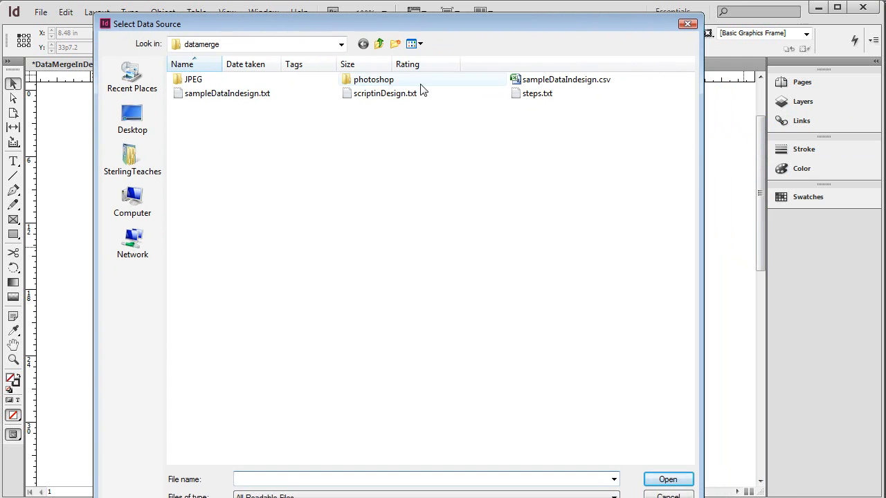
Load sampleDataIndesign.txt as the Data Merge data source.
left_click(227, 94)
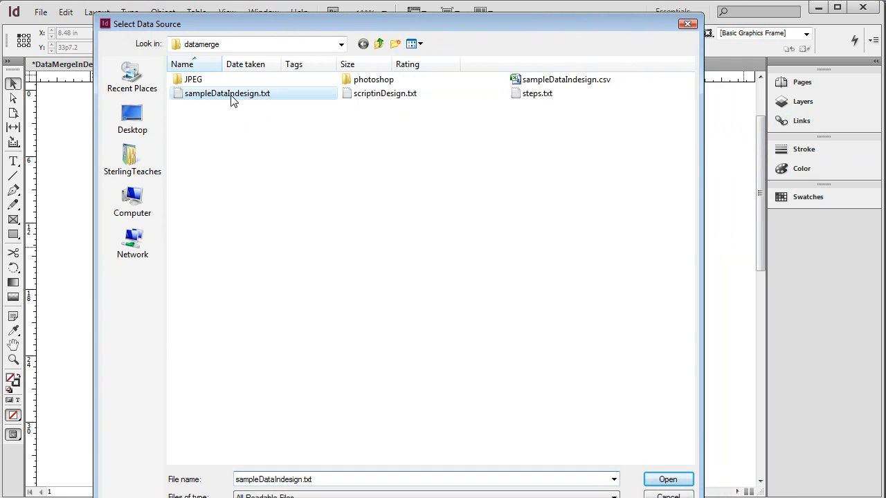
mouse_move(302, 108)
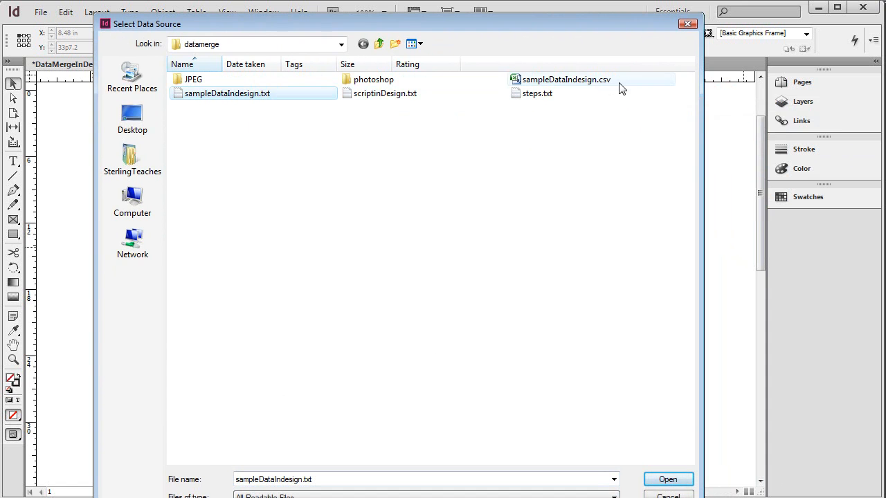
mouse_move(648, 472)
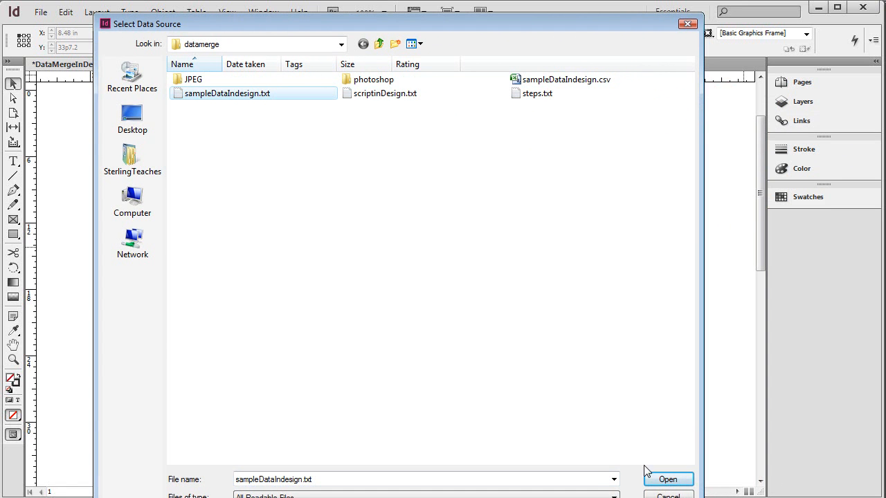
left_click(667, 479)
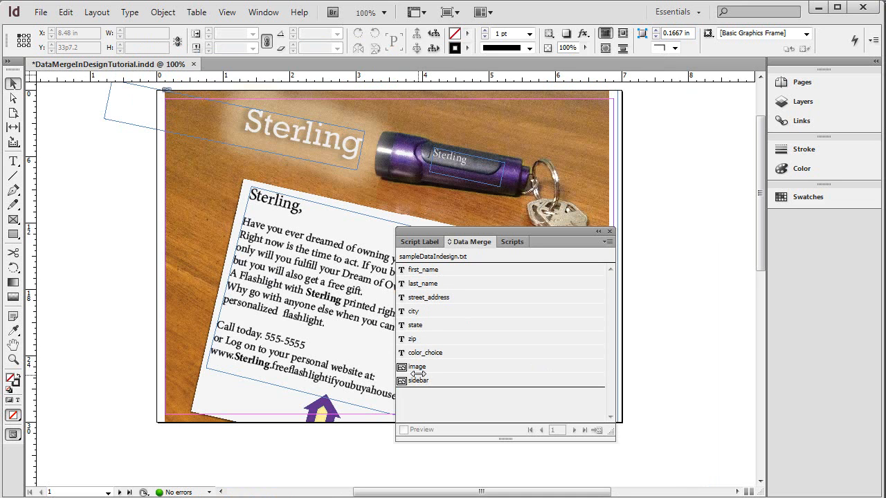
mouse_move(424, 397)
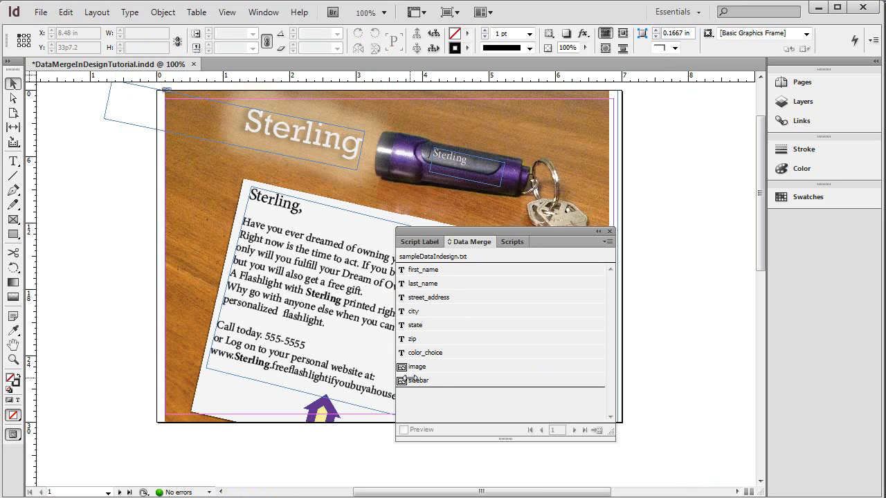
mouse_move(415, 371)
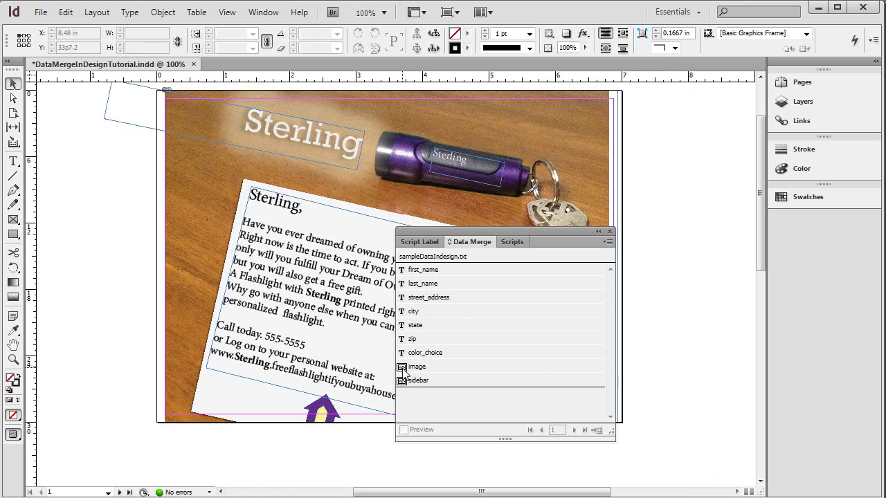
mouse_move(410, 382)
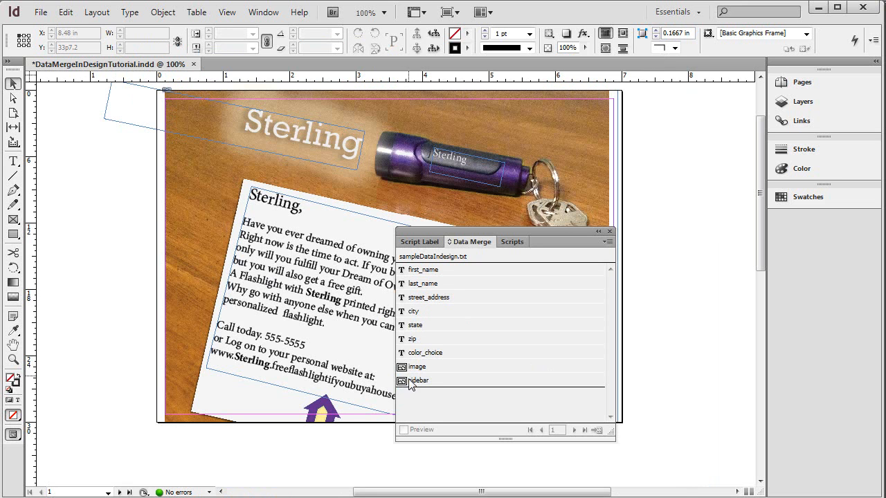
mouse_move(413, 377)
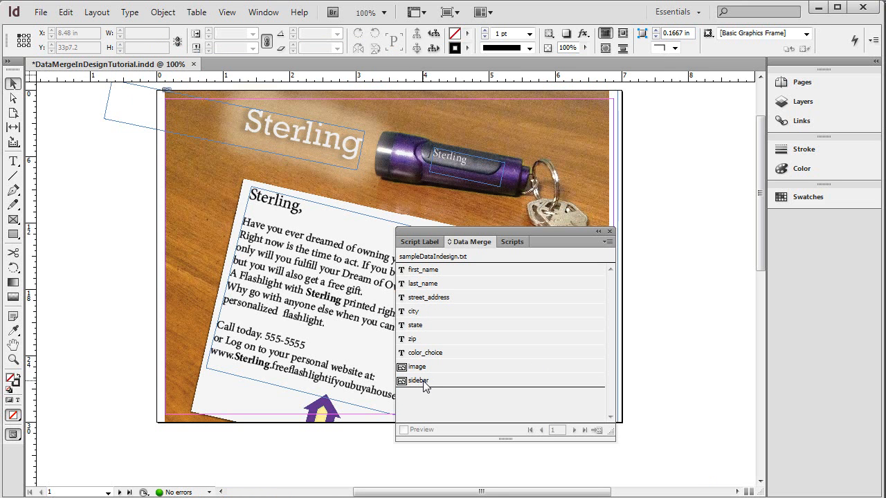
mouse_move(424, 265)
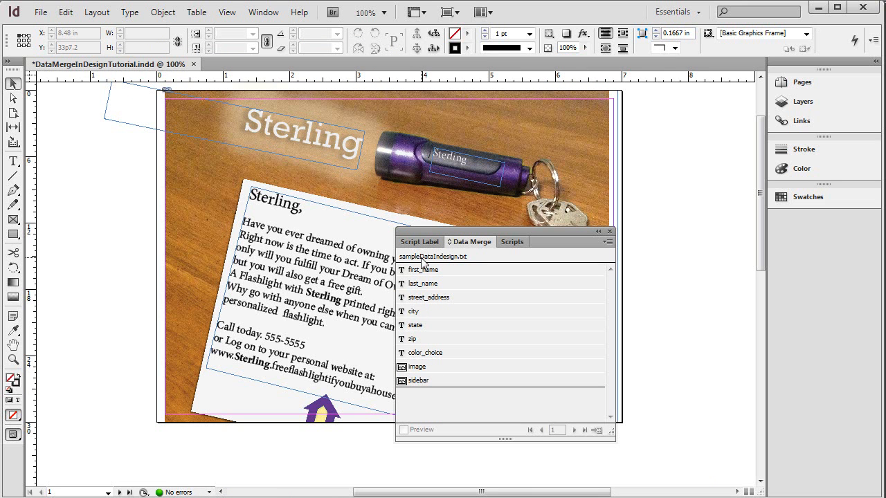
mouse_move(414, 277)
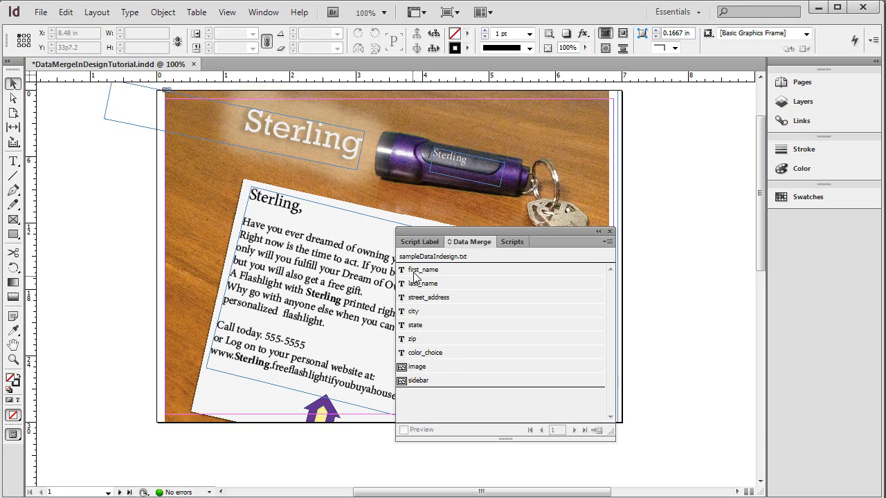
mouse_move(506, 232)
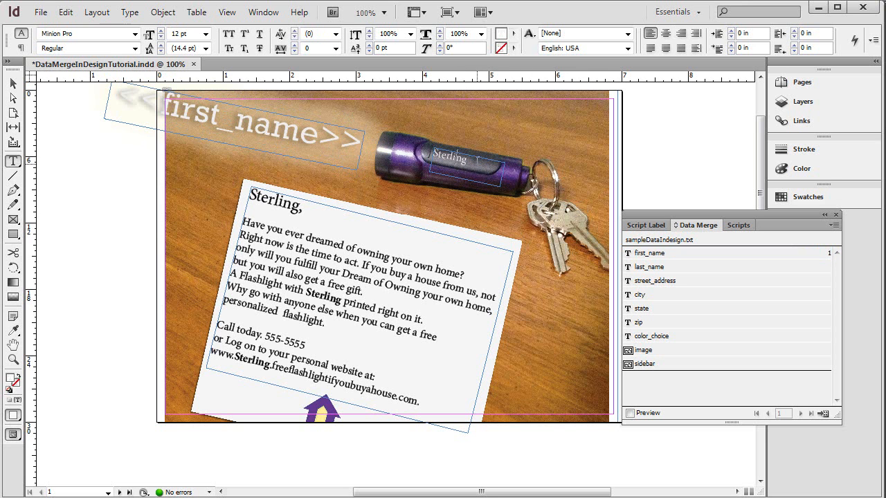
Replace Sterling with <<first_name>> in the flashlight engraving, greeting, body sentence and web address.
left_click(329, 33)
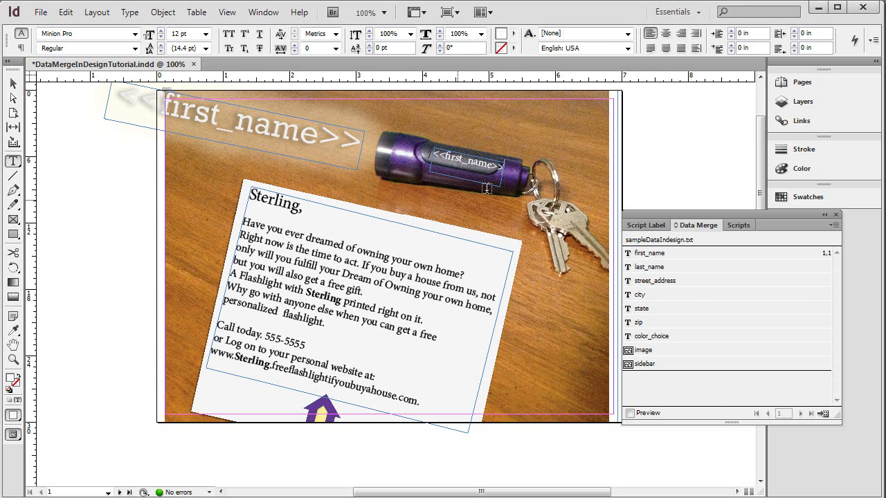
double_click(274, 202)
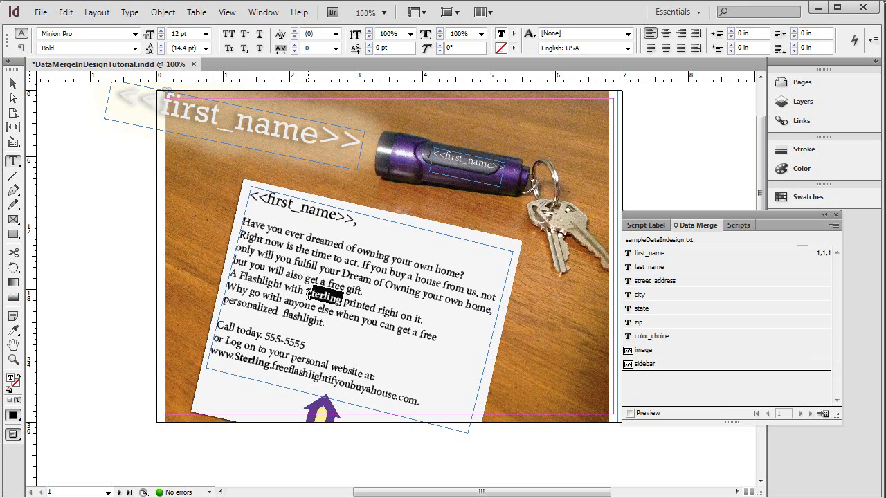
left_click(652, 252)
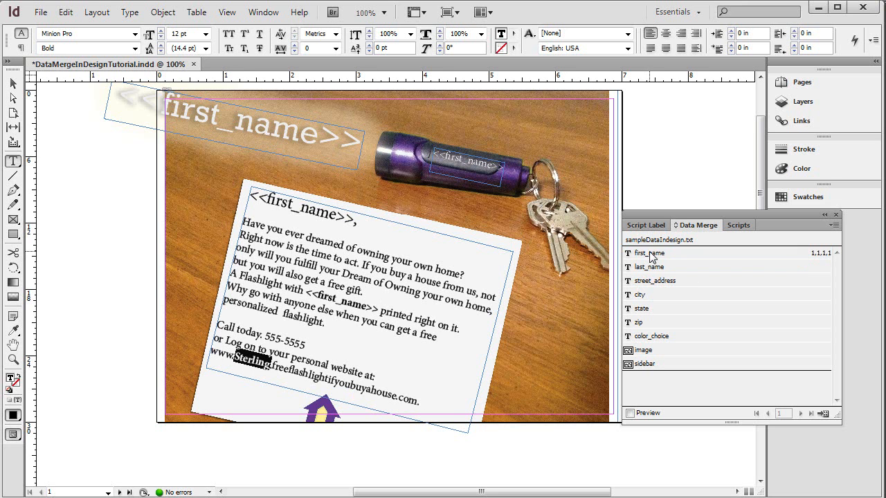
left_click(648, 252)
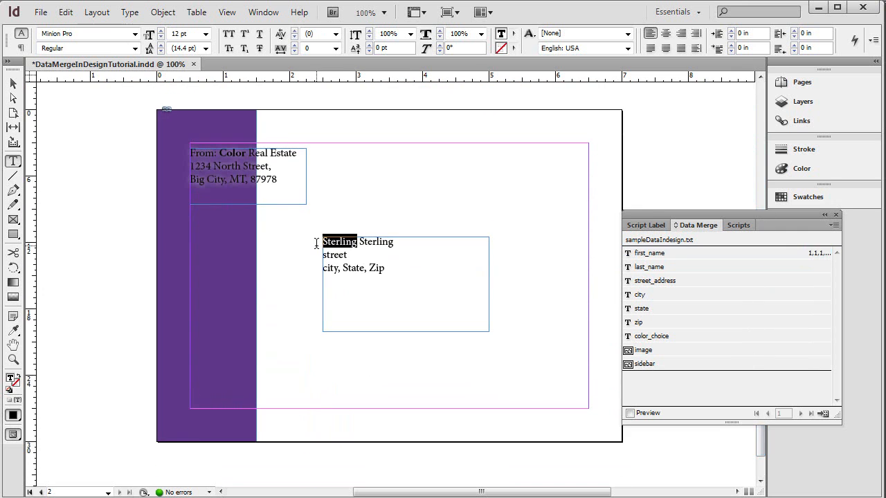
Insert first_name and last_name into the recipient block and select the street placeholder.
double_click(652, 252)
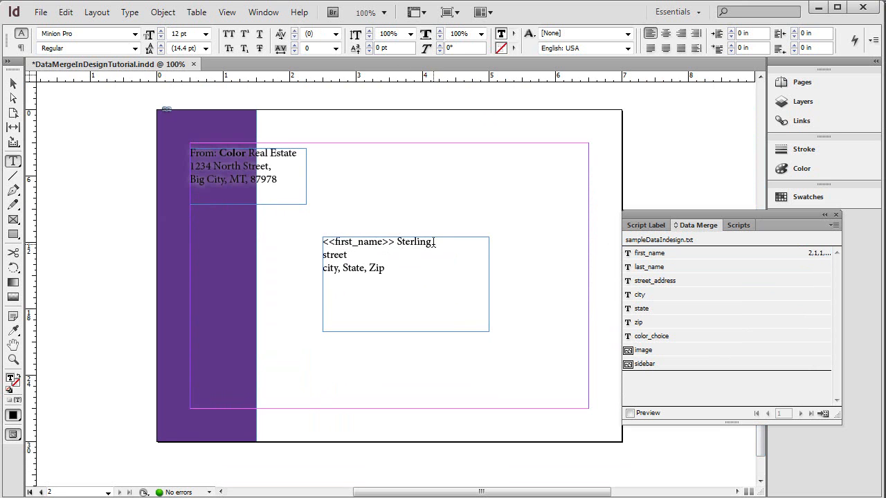
double_click(412, 241)
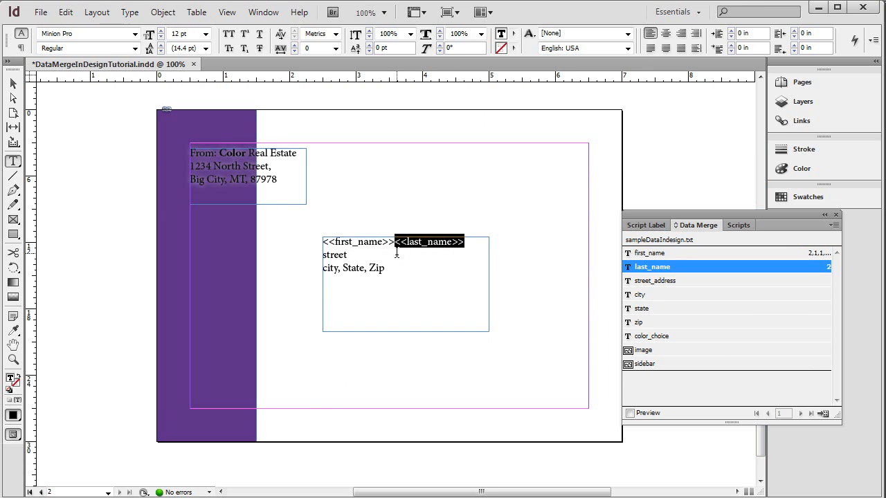
left_click(395, 241)
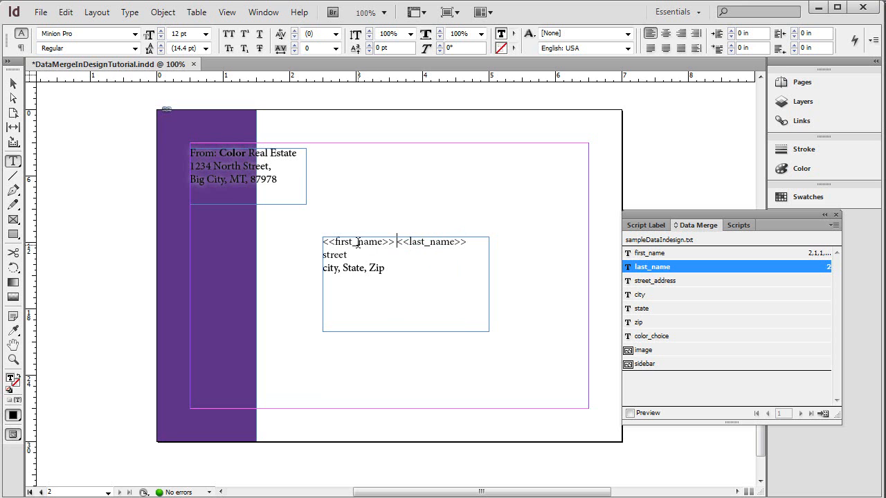
double_click(335, 255)
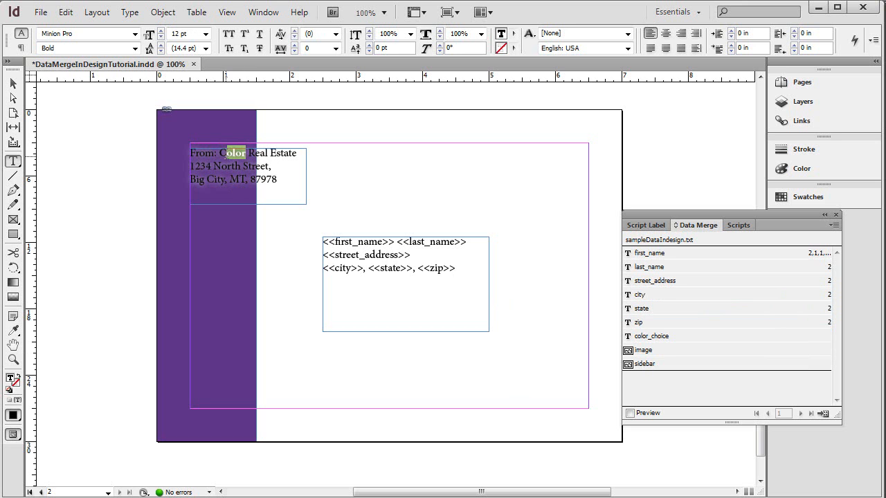
Replace the word Color in the return address with the <<color_choice>> field.
left_click(331, 33)
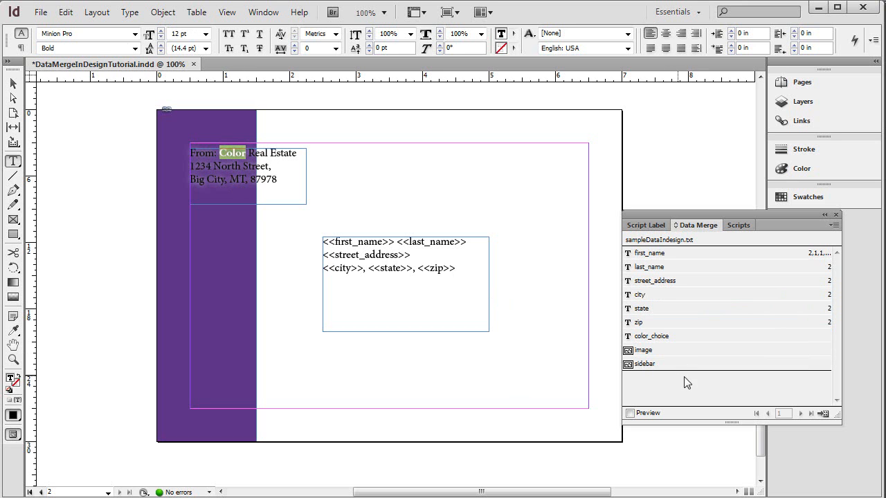
mouse_move(663, 339)
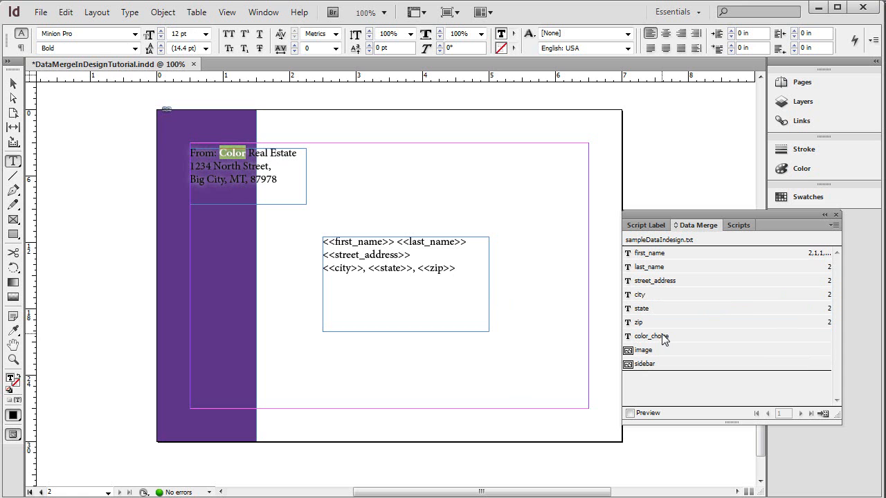
mouse_move(634, 340)
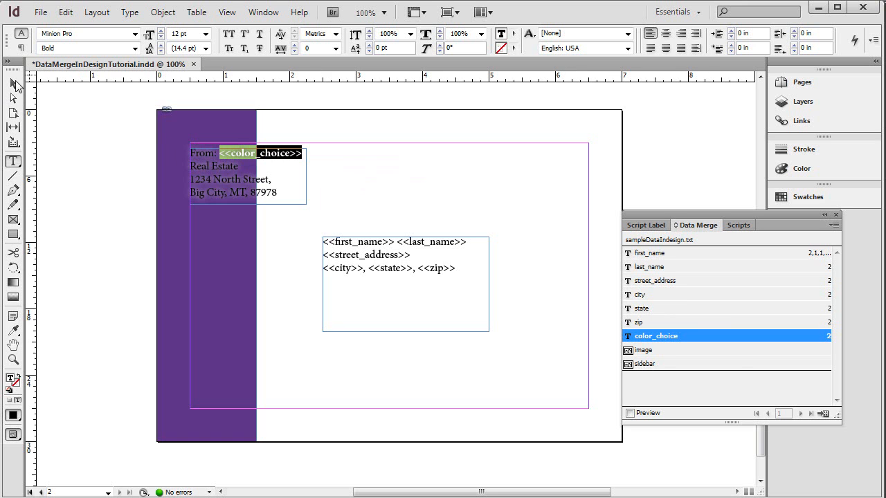
mouse_move(686, 364)
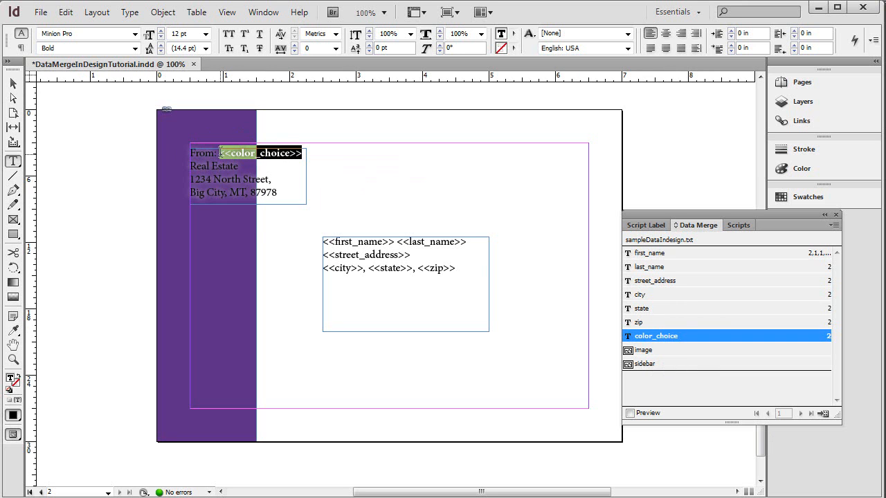
mouse_move(395, 289)
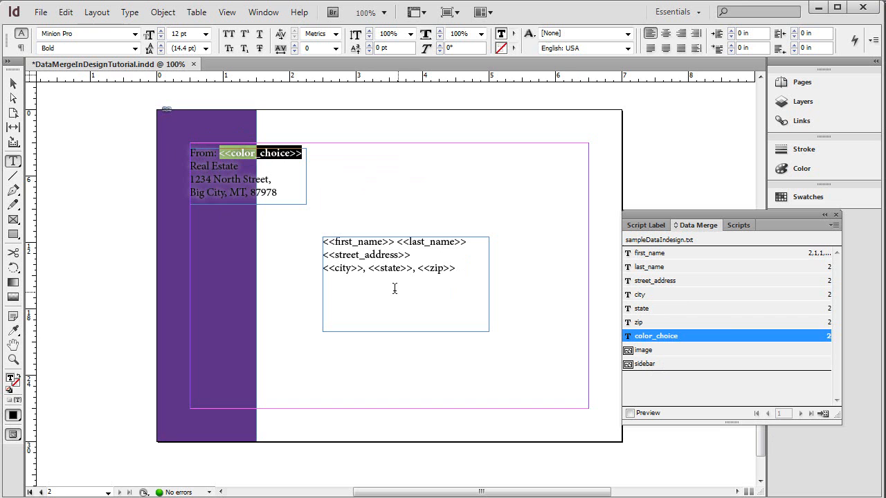
mouse_move(656, 382)
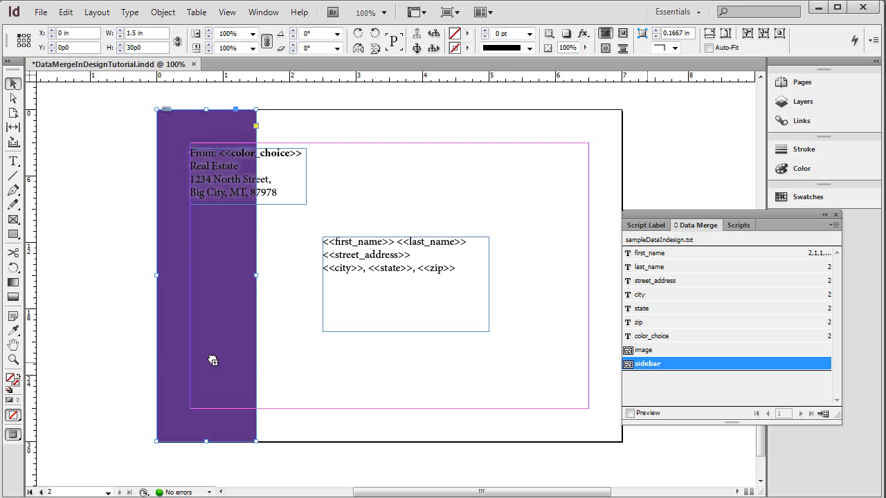
mouse_move(172, 354)
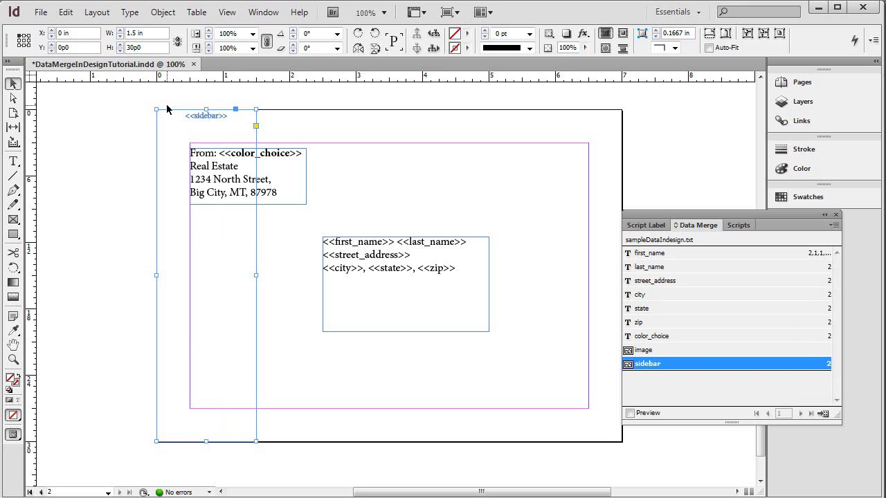
mouse_move(177, 91)
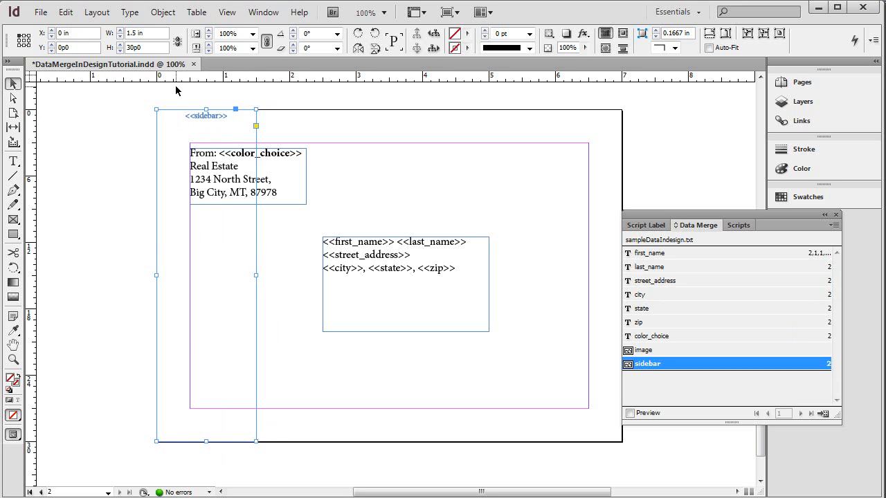
mouse_move(191, 127)
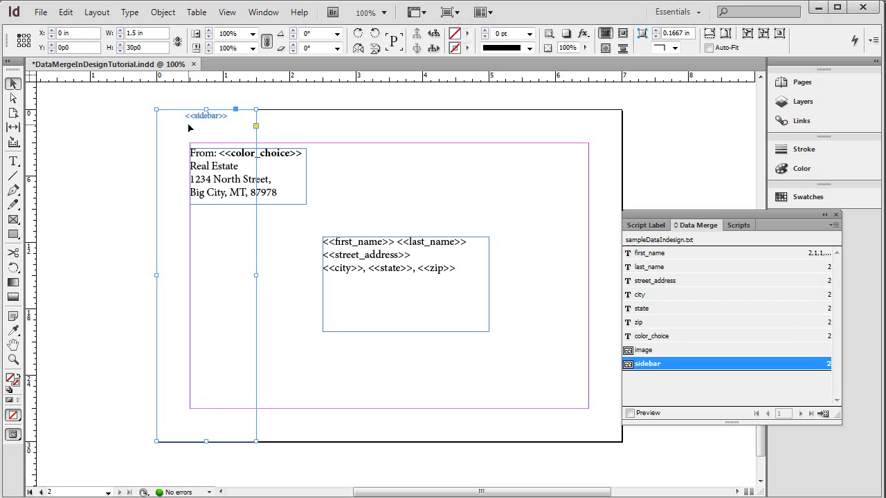
mouse_move(217, 124)
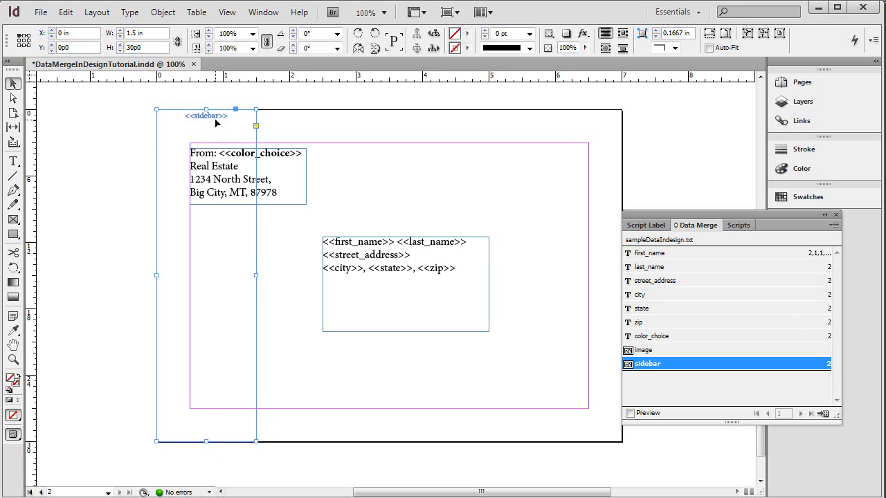
mouse_move(346, 205)
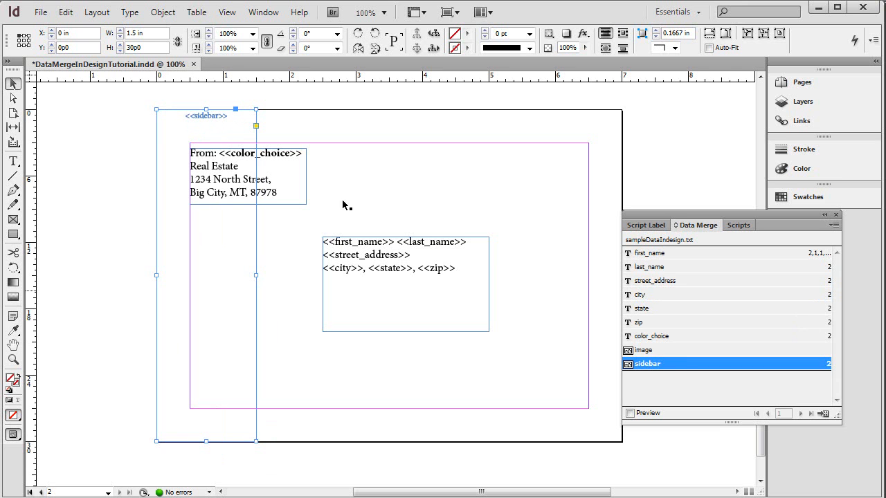
mouse_move(742, 388)
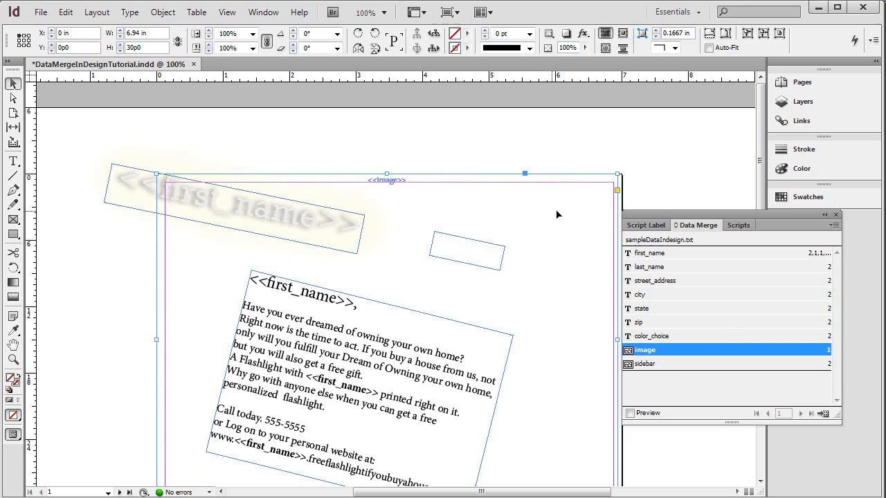
mouse_move(386, 183)
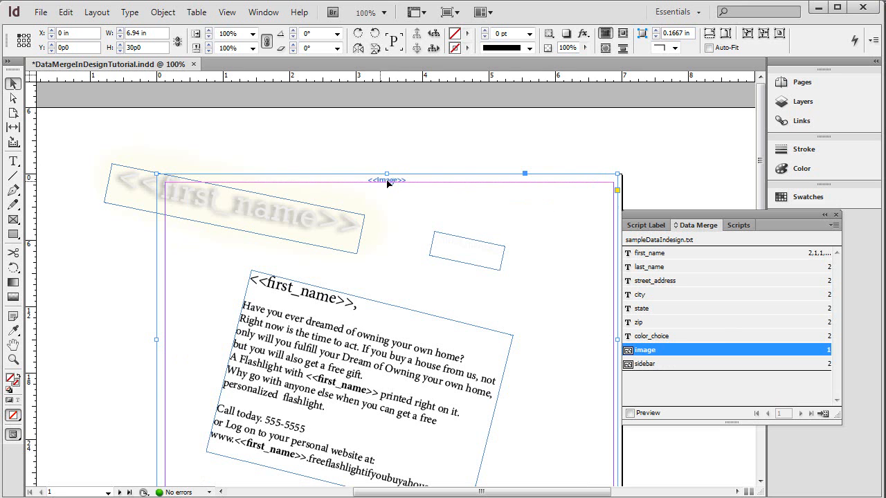
mouse_move(413, 197)
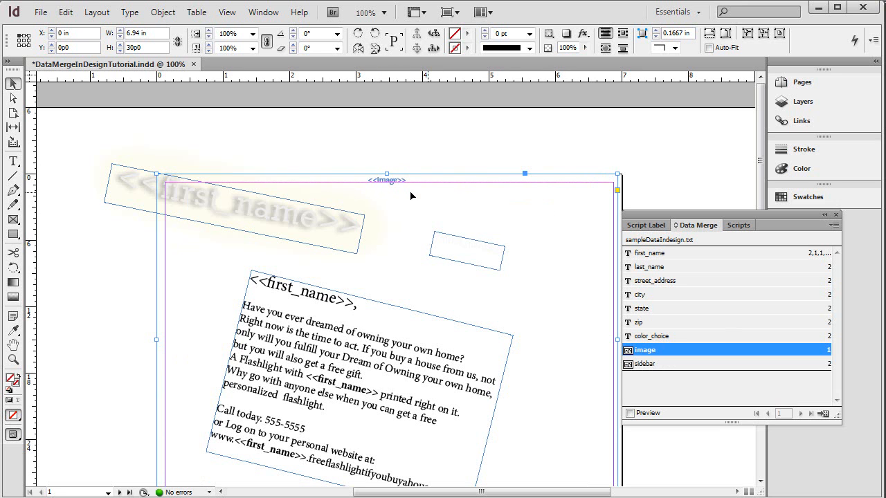
mouse_move(847, 420)
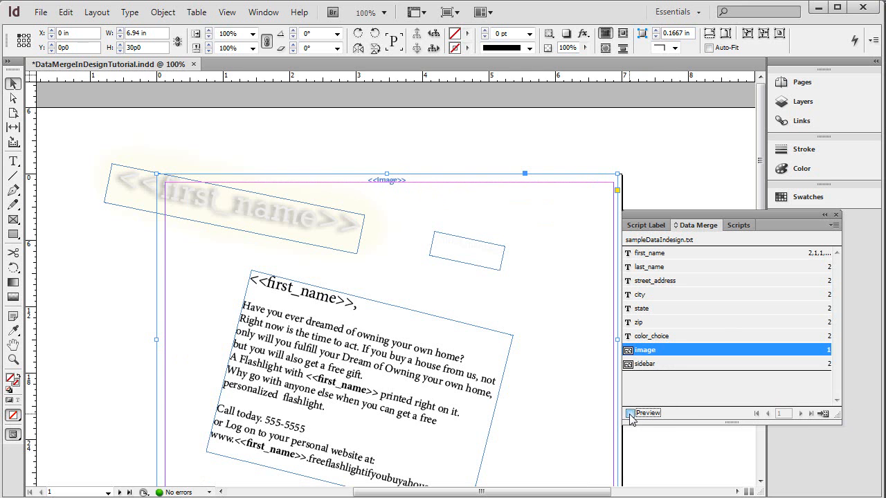
Enable merge Preview and step through records 2 to 6, ending on Samuel.
left_click(628, 413)
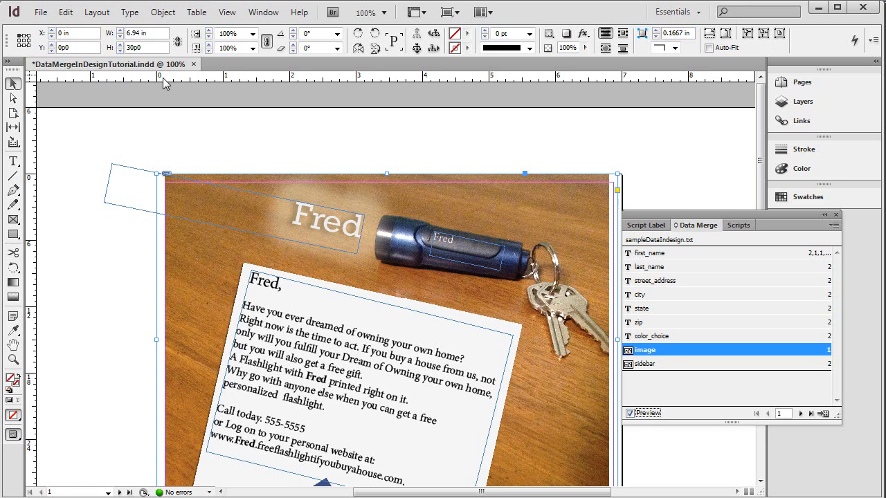
mouse_move(677, 395)
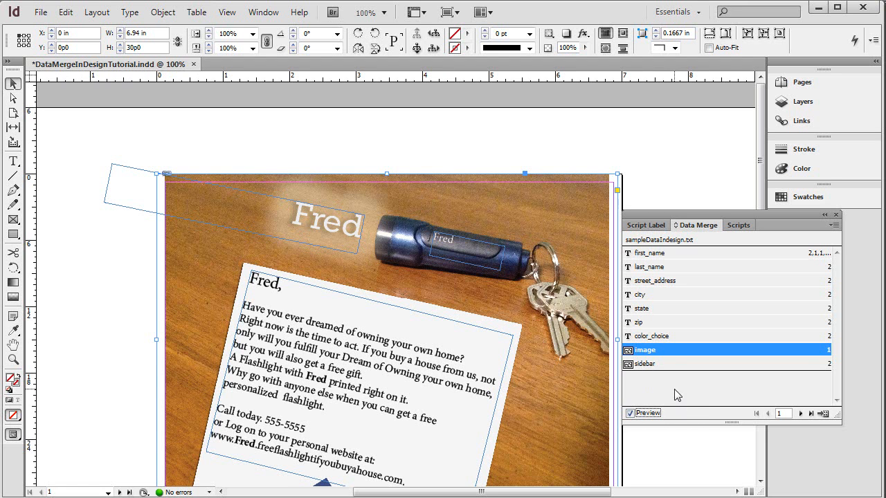
mouse_move(672, 385)
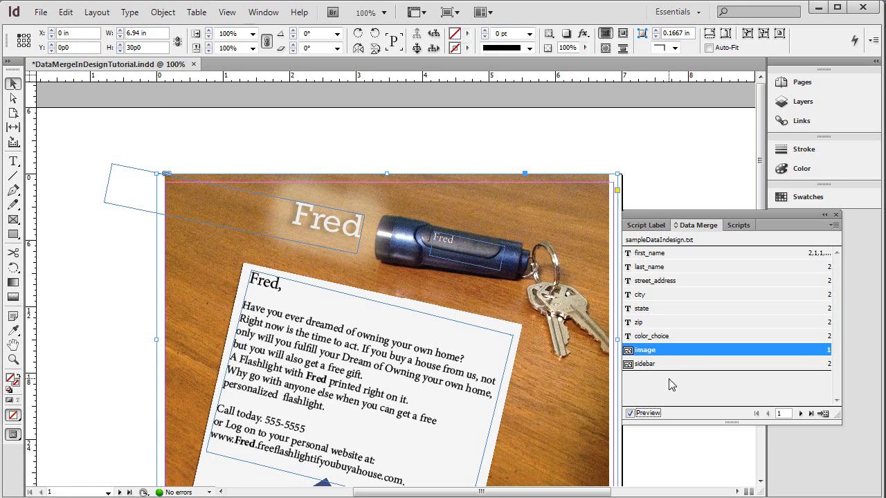
mouse_move(670, 376)
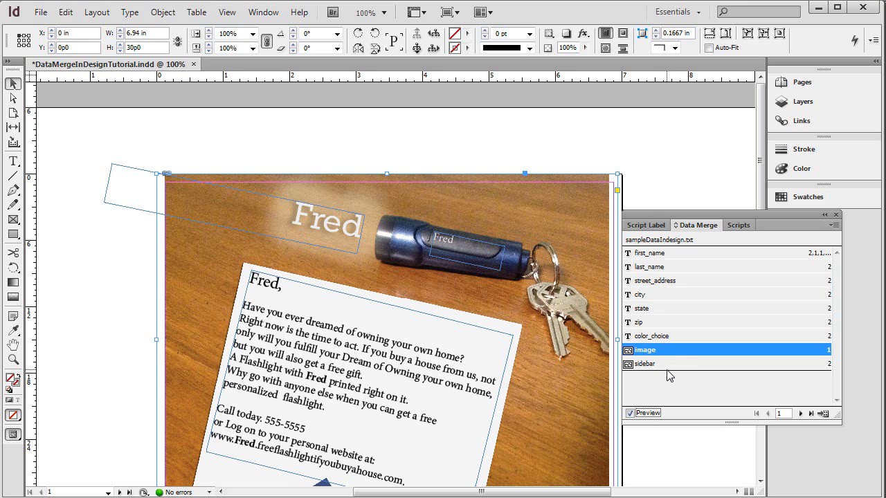
mouse_move(626, 423)
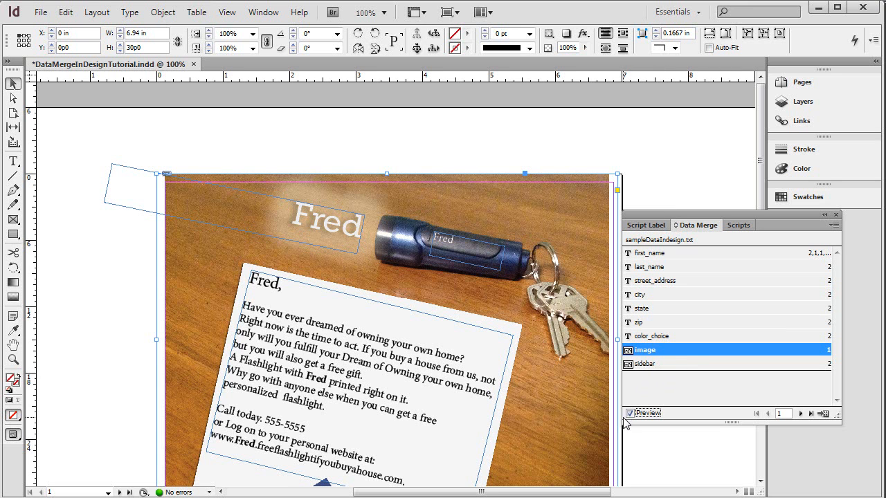
mouse_move(351, 194)
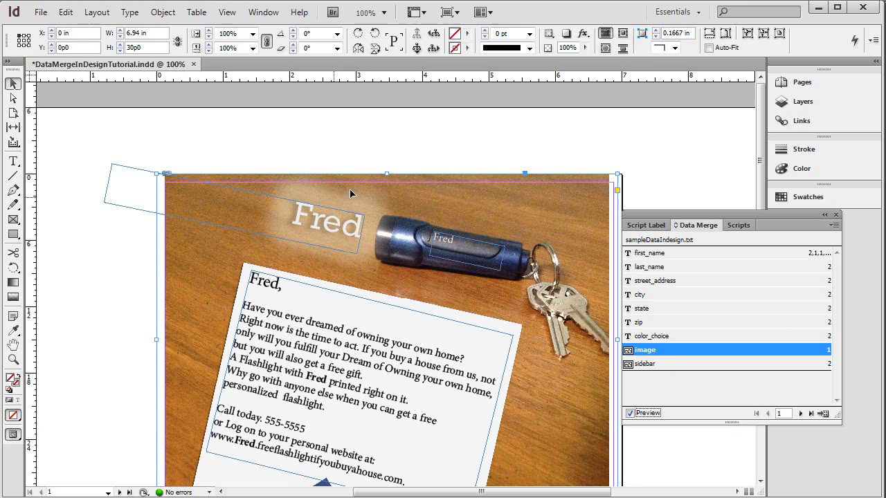
mouse_move(297, 421)
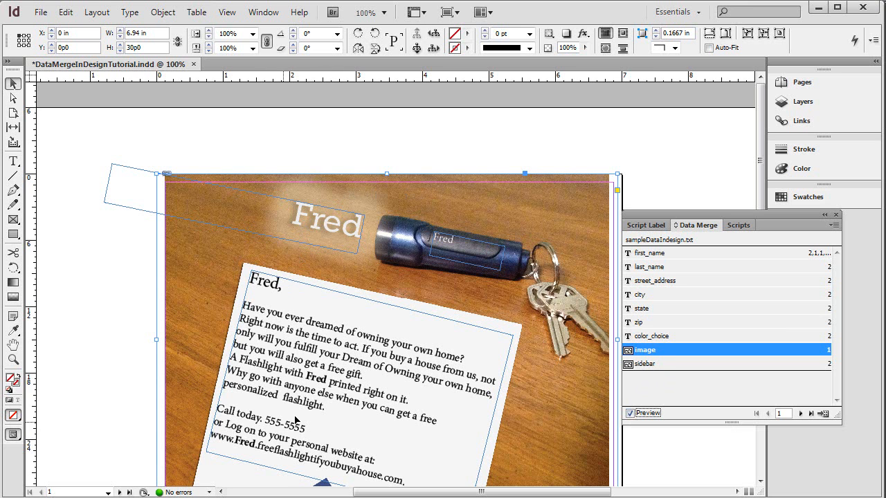
mouse_move(487, 241)
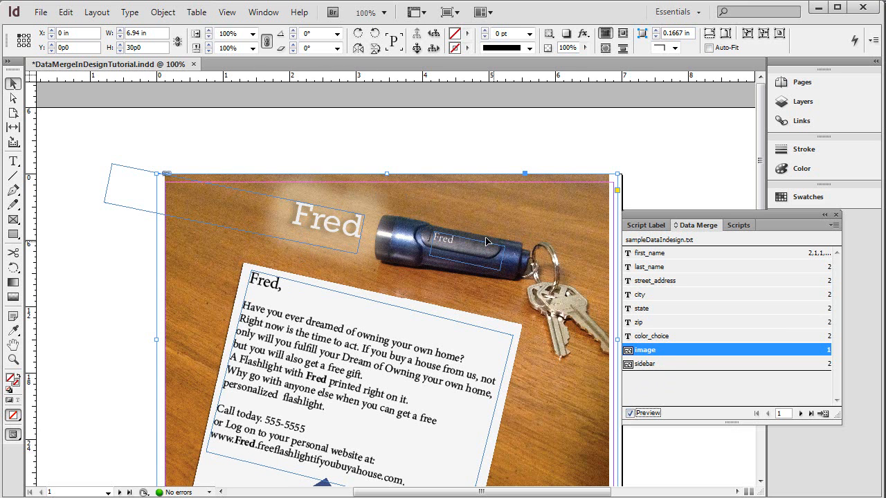
mouse_move(715, 414)
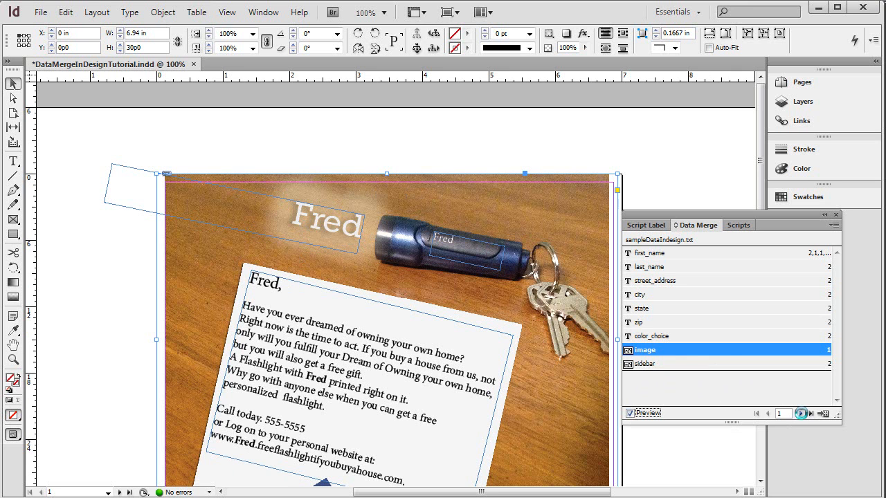
left_click(800, 413)
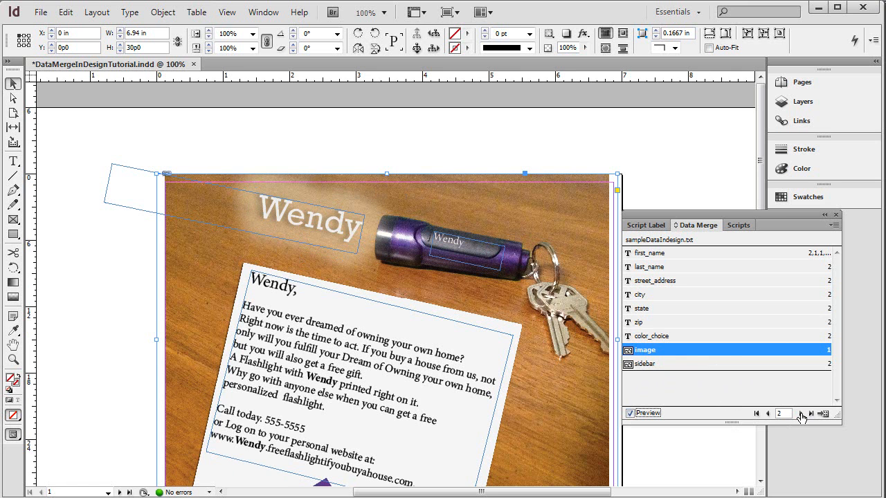
left_click(811, 412)
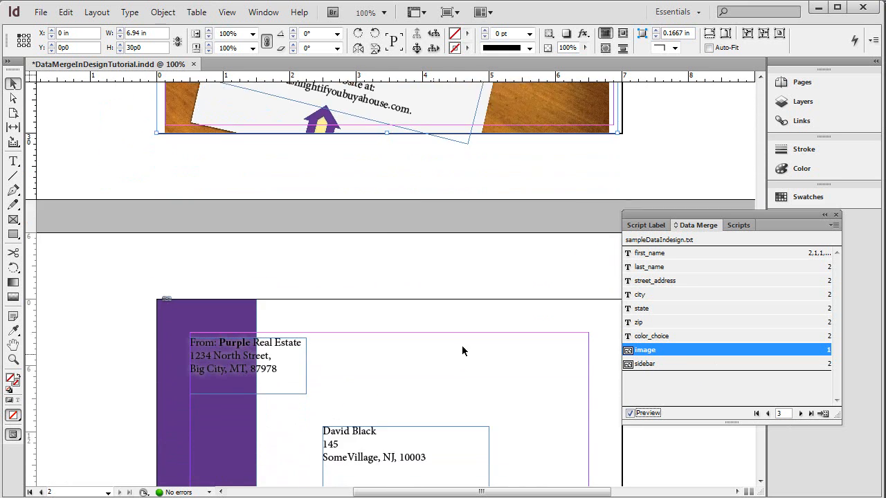
scroll("up", 3)
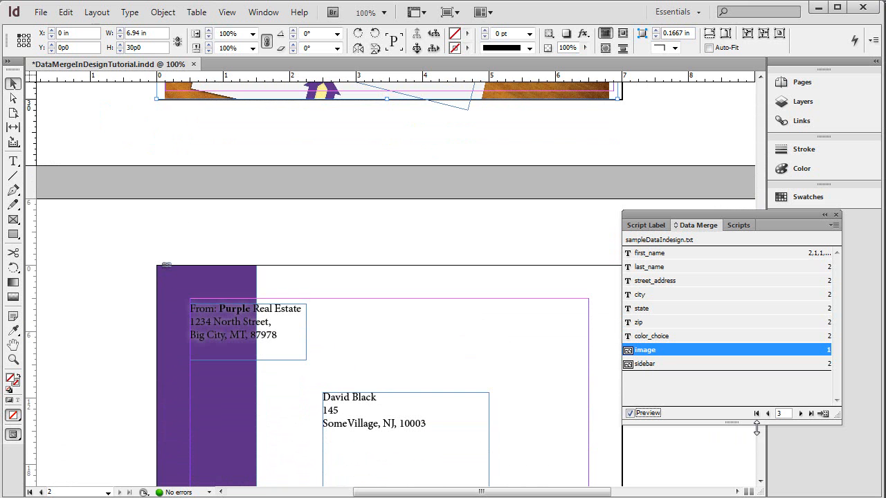
left_click(800, 412)
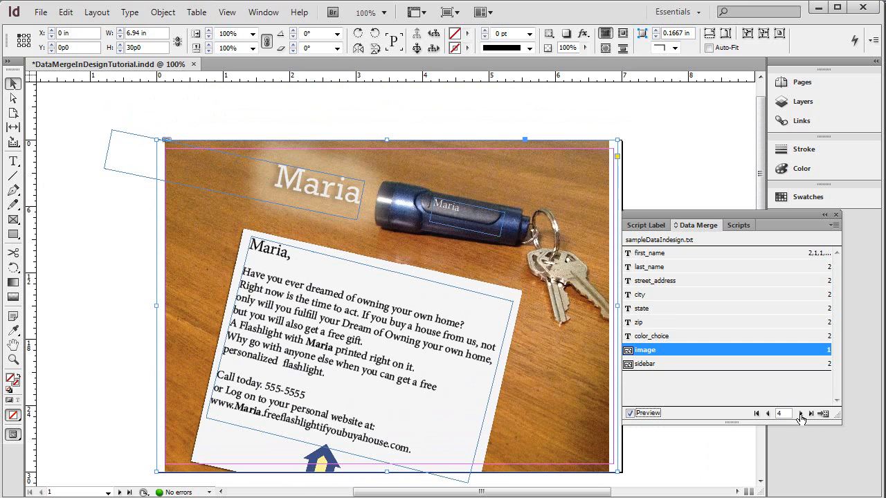
left_click(811, 412)
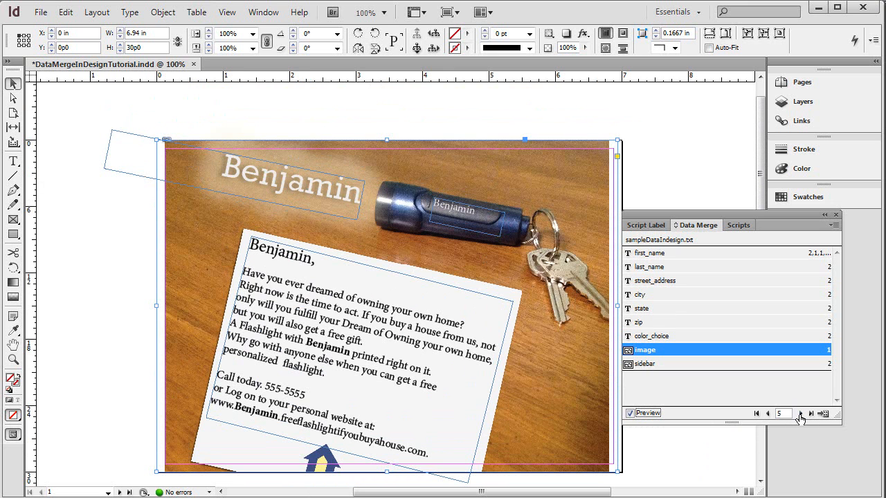
left_click(800, 412)
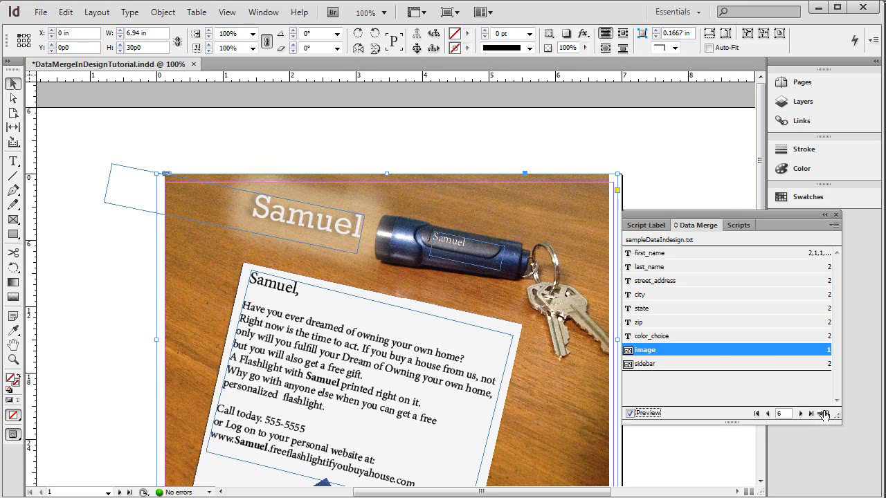
Create the merged document for All Records, confirming no overset text.
left_click(822, 412)
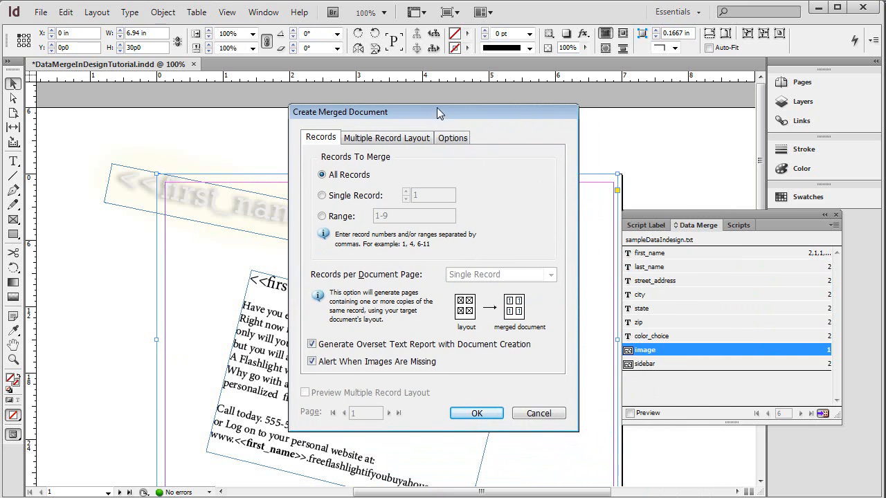
mouse_move(349, 145)
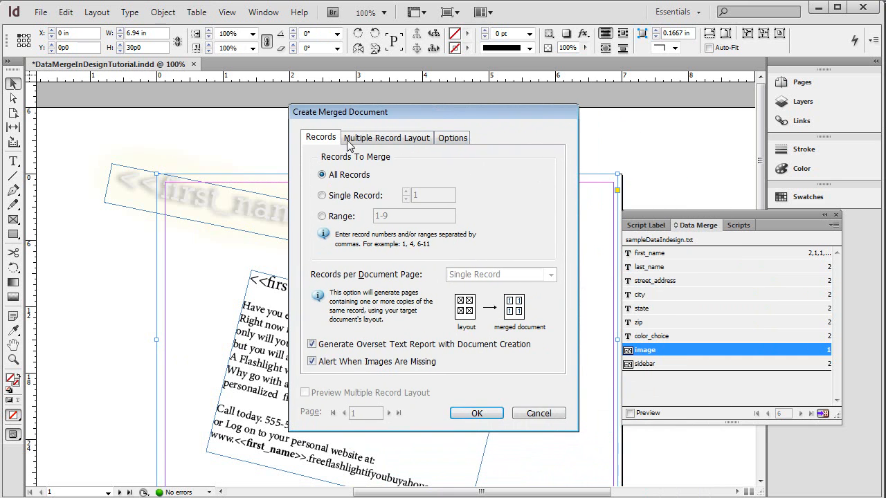
mouse_move(354, 172)
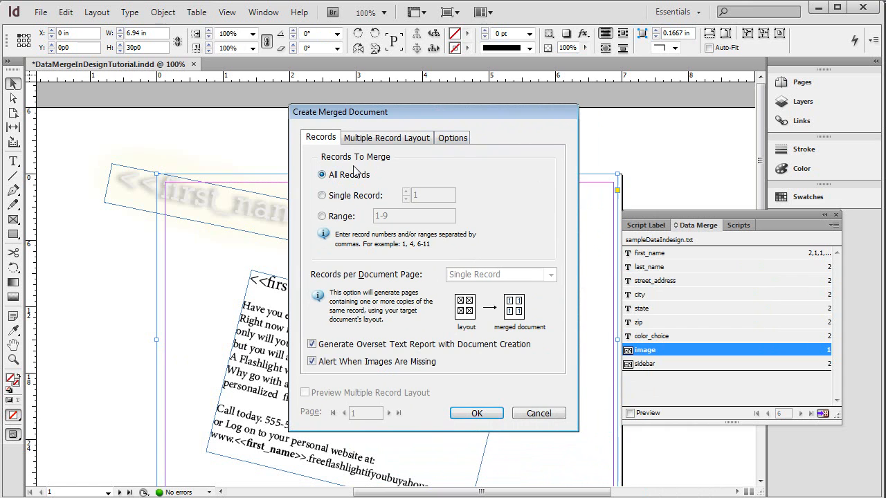
mouse_move(476, 412)
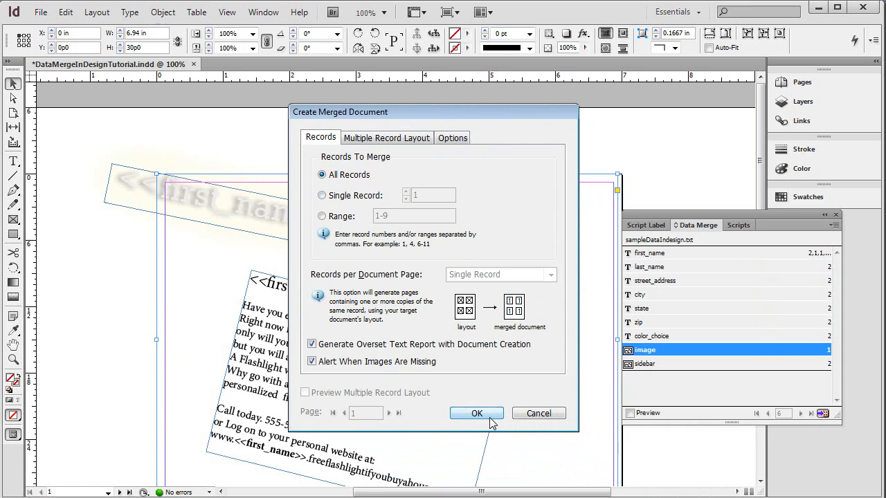
left_click(476, 412)
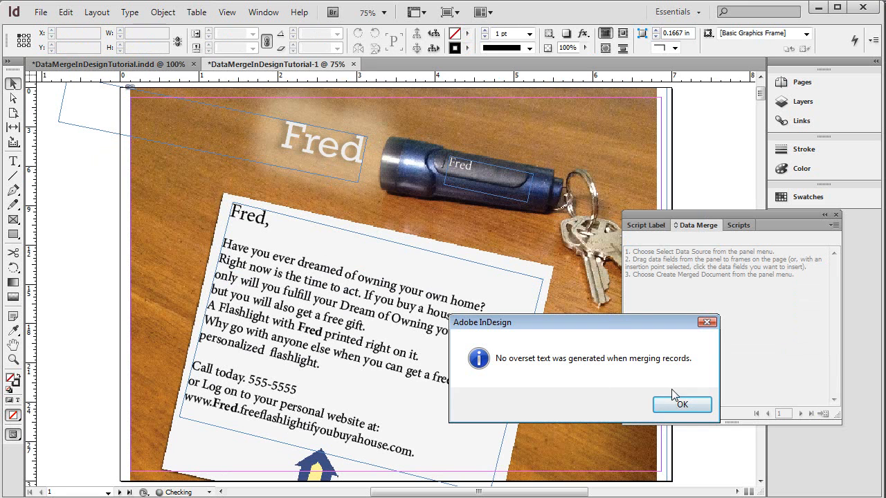
Close the overset text report and scroll through the merged mailers back to Fred's front page.
left_click(681, 404)
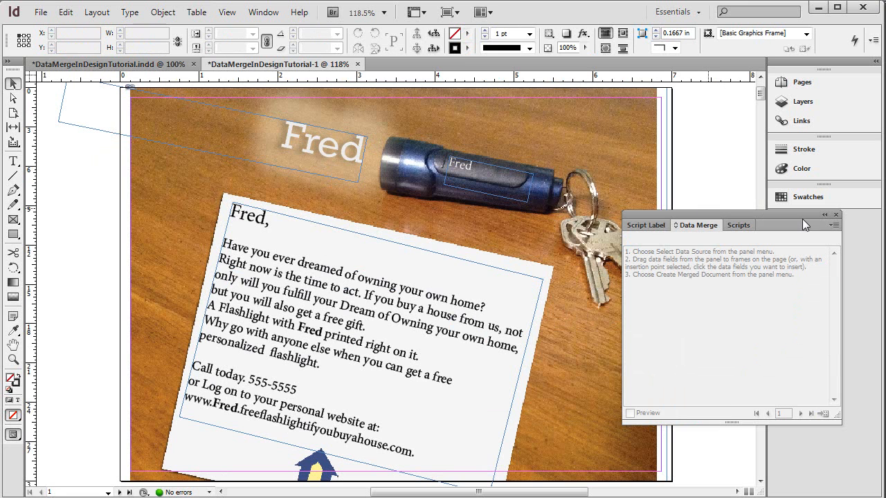
mouse_move(754, 110)
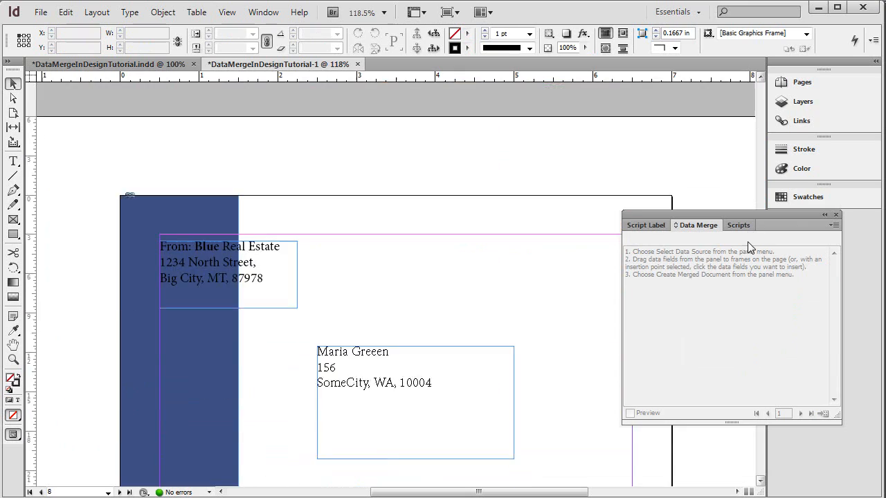
left_click(800, 413)
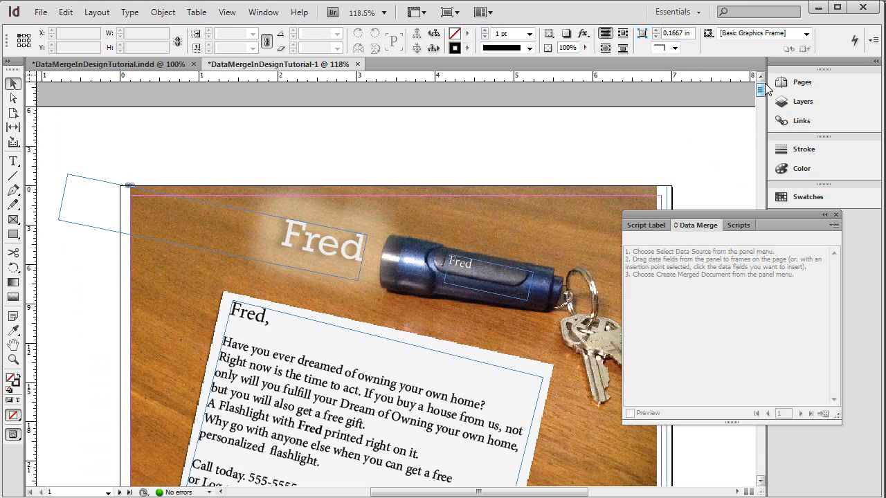
scroll("down", 3)
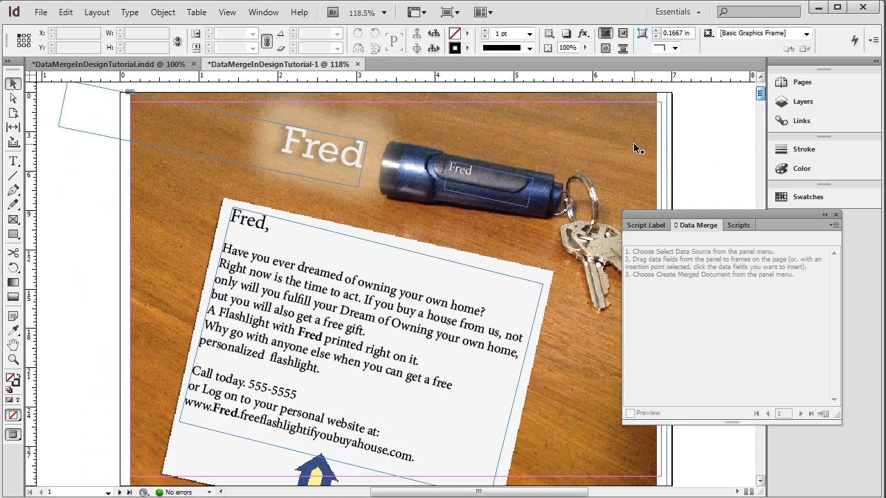
mouse_move(492, 173)
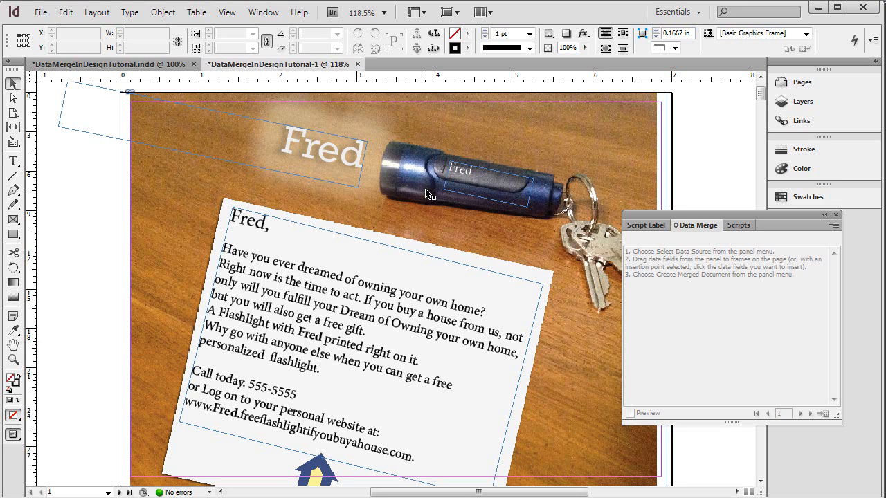
mouse_move(421, 188)
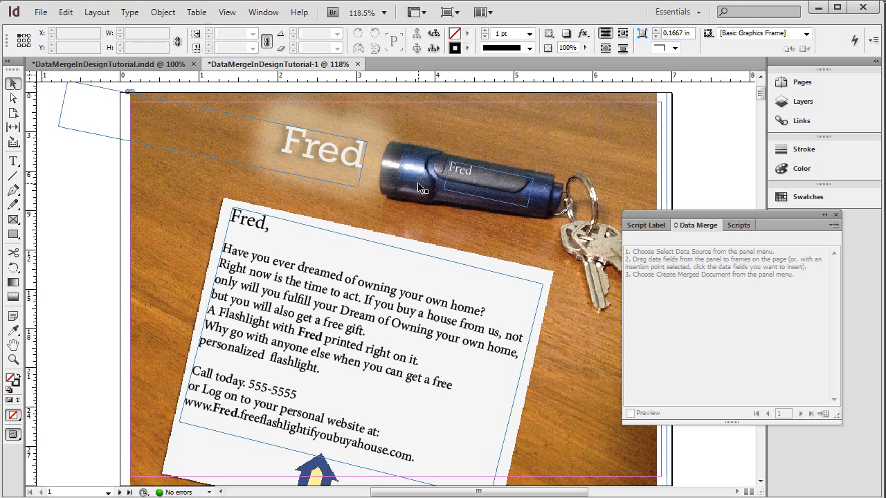
mouse_move(293, 225)
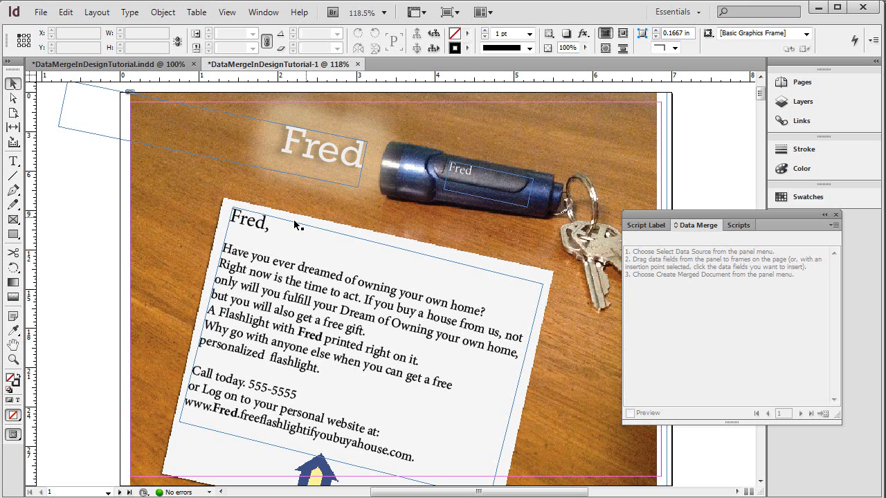
mouse_move(316, 337)
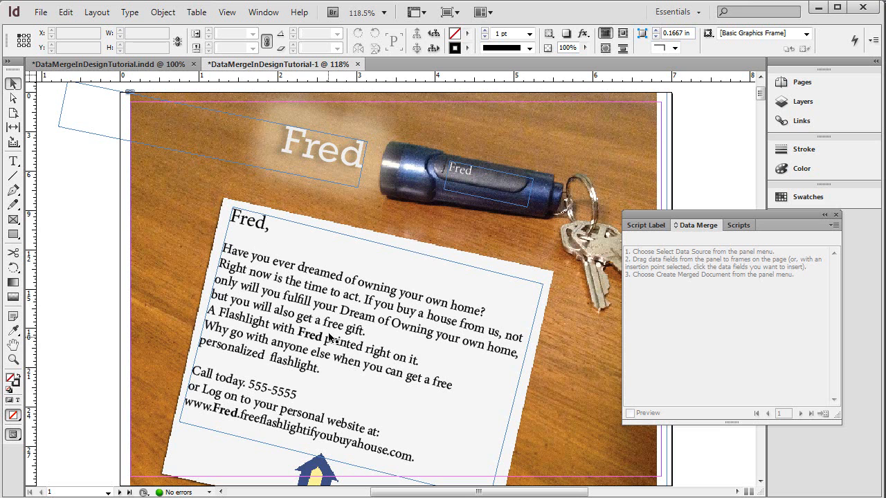
mouse_move(318, 338)
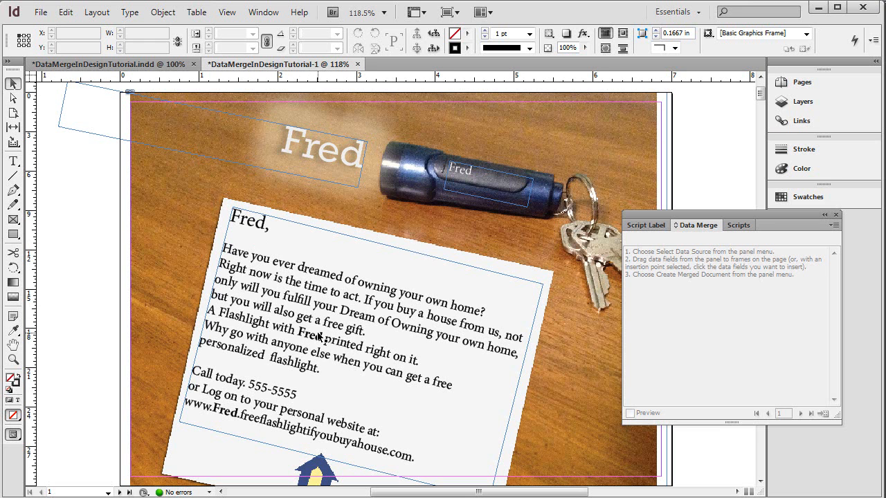
mouse_move(325, 332)
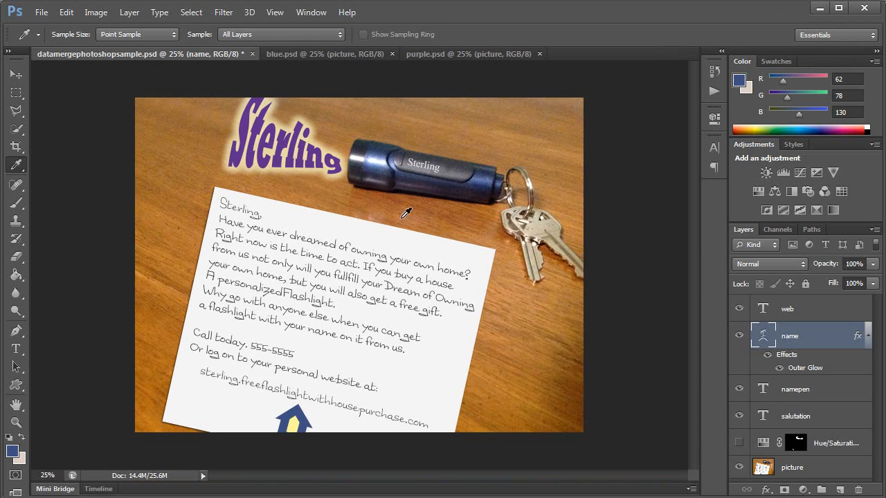
mouse_move(403, 211)
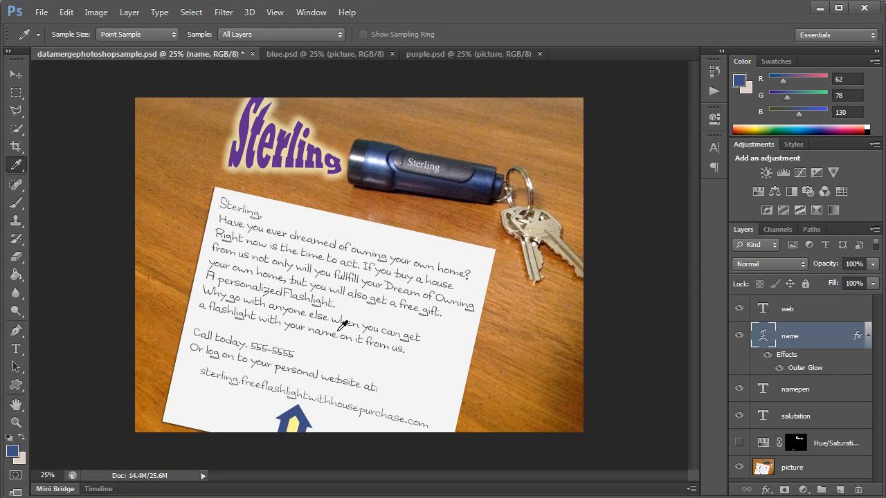
mouse_move(317, 227)
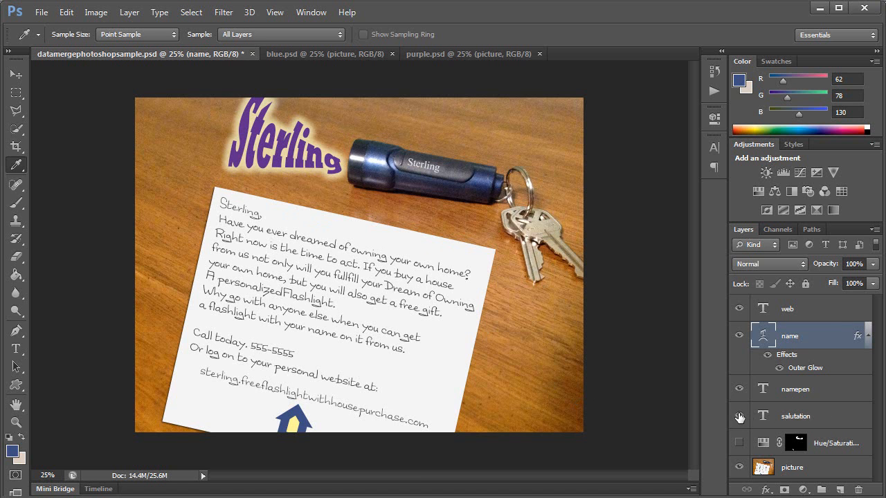
Hide the Sterling greeting line layer and show it again in the Layers panel.
left_click(739, 415)
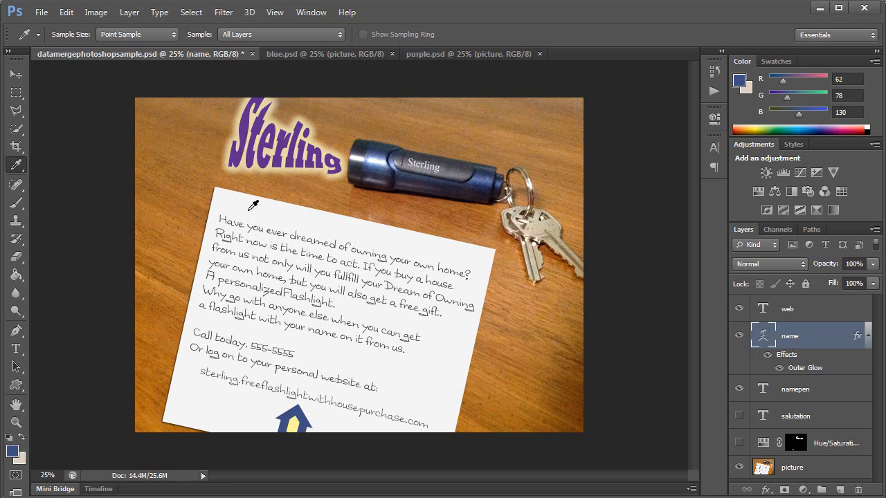
mouse_move(263, 299)
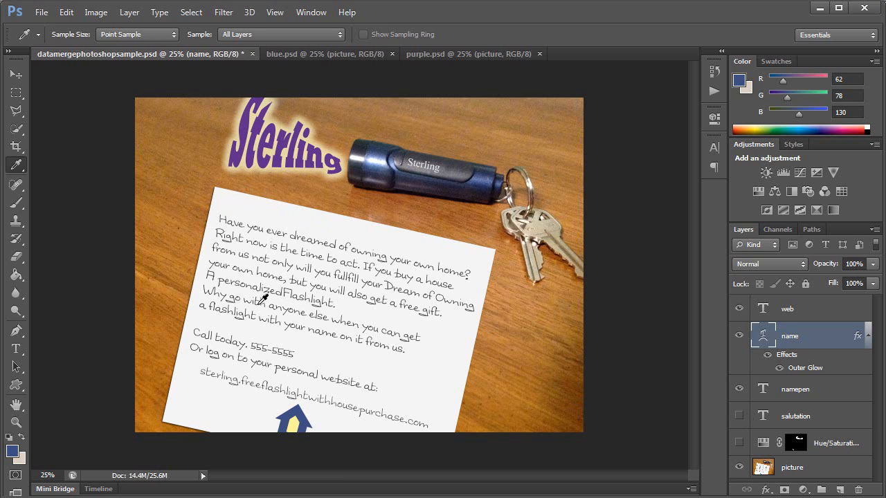
mouse_move(315, 308)
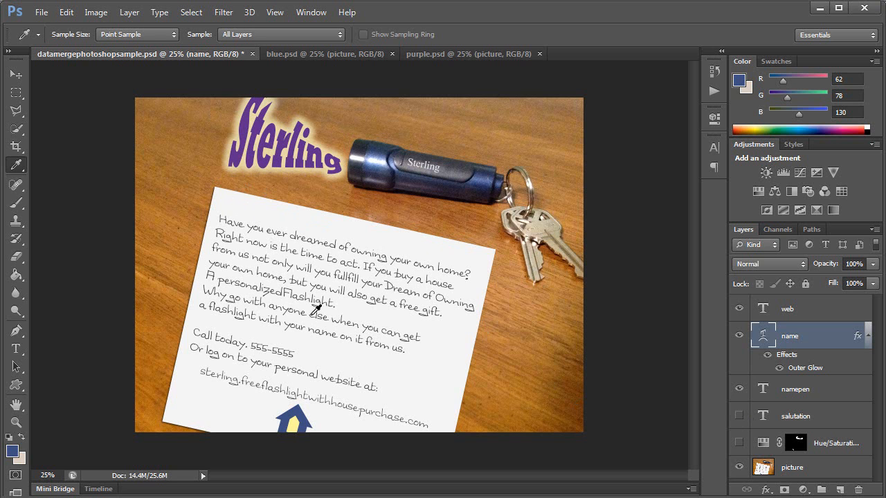
mouse_move(318, 307)
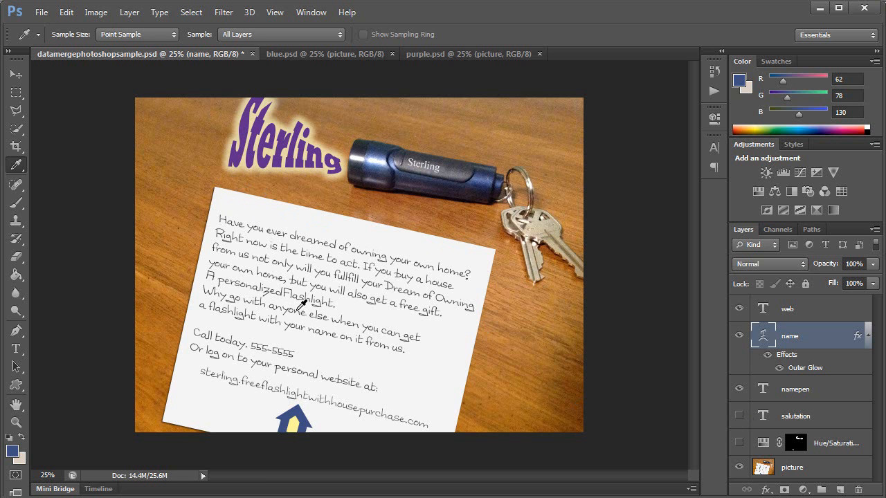
mouse_move(440, 307)
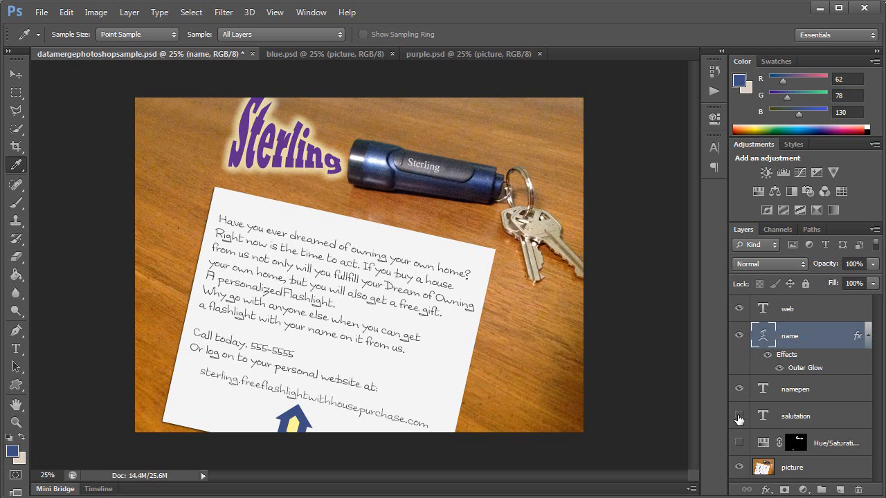
left_click(740, 415)
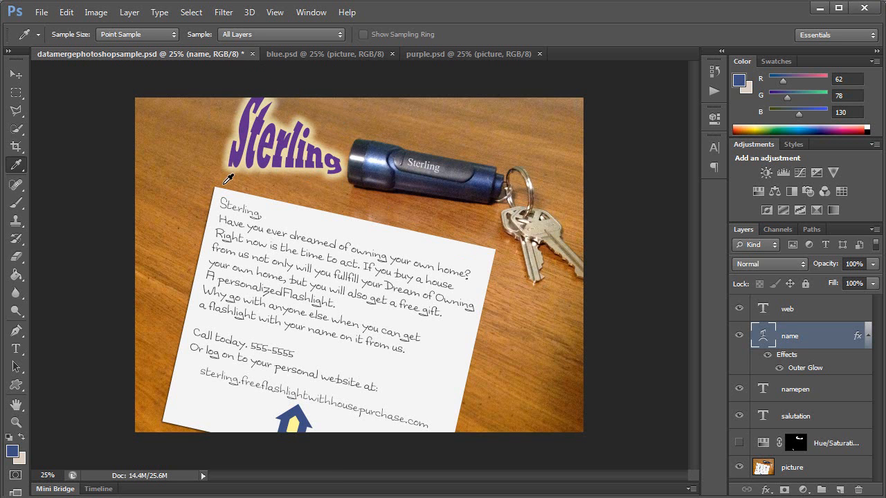
mouse_move(263, 84)
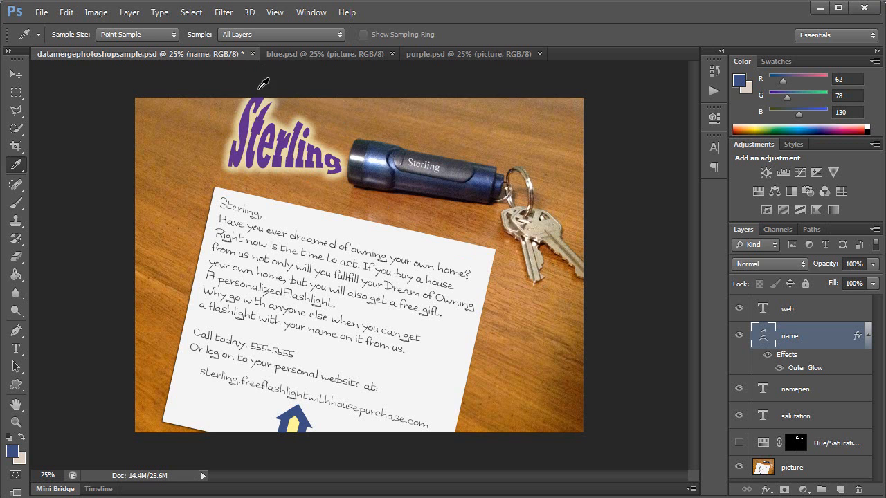
mouse_move(331, 175)
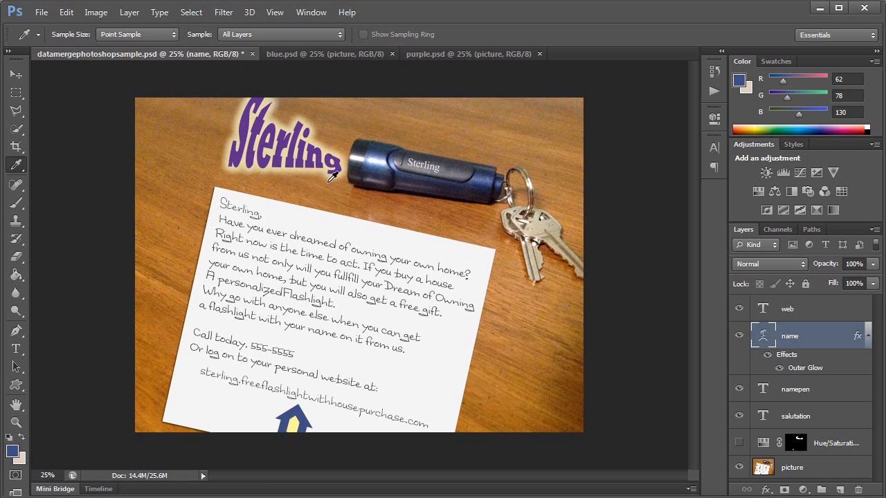
mouse_move(269, 88)
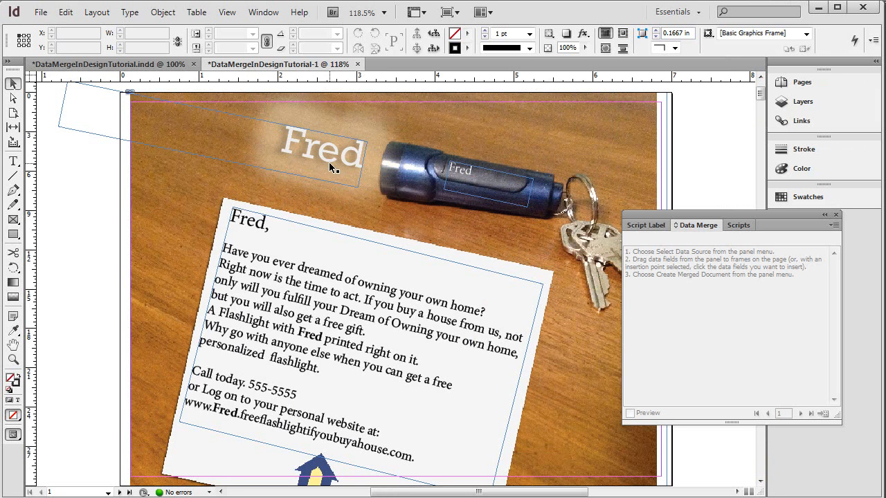
mouse_move(386, 136)
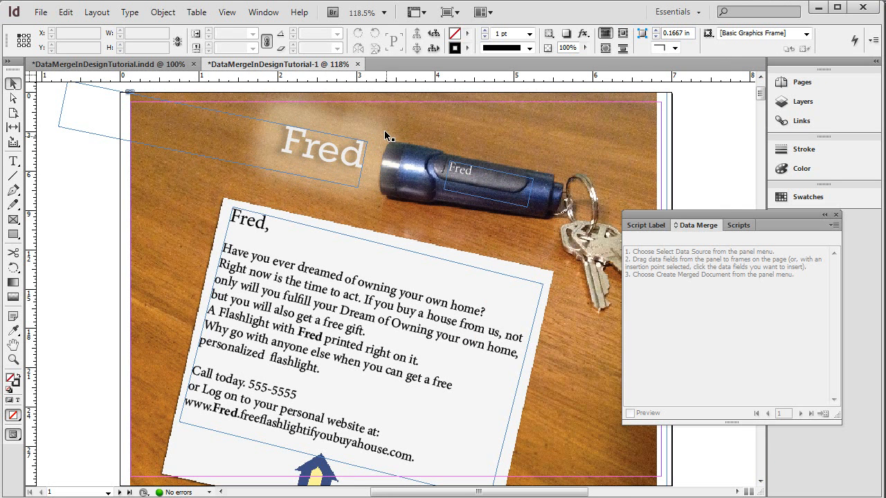
mouse_move(288, 131)
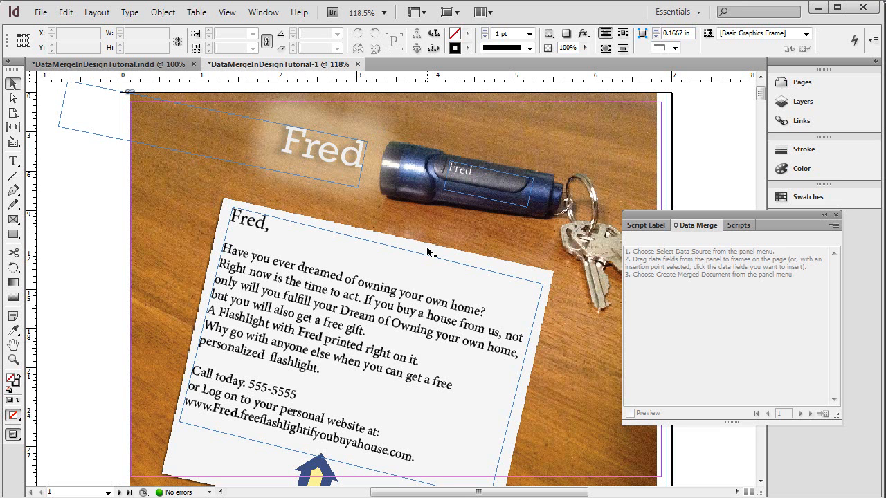
mouse_move(435, 255)
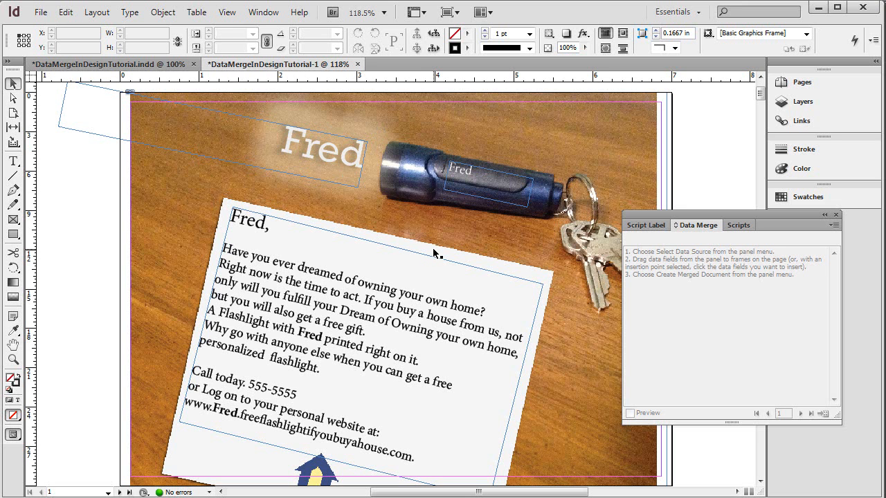
mouse_move(432, 246)
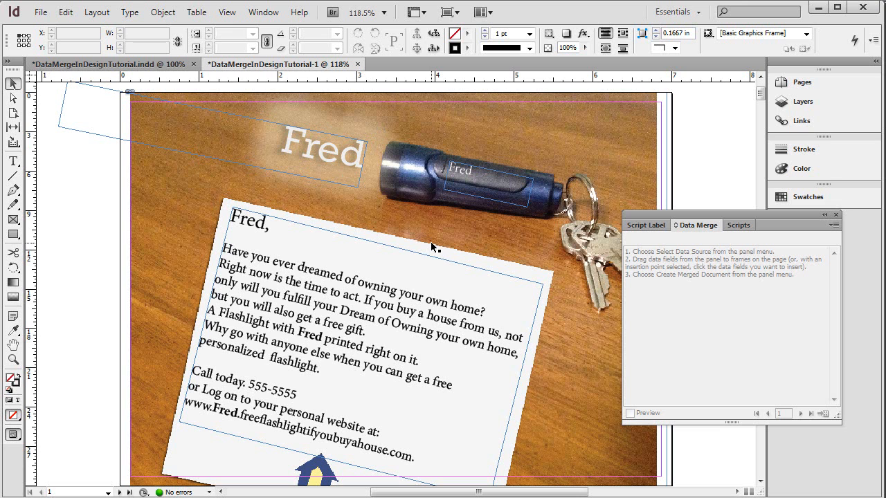
mouse_move(438, 244)
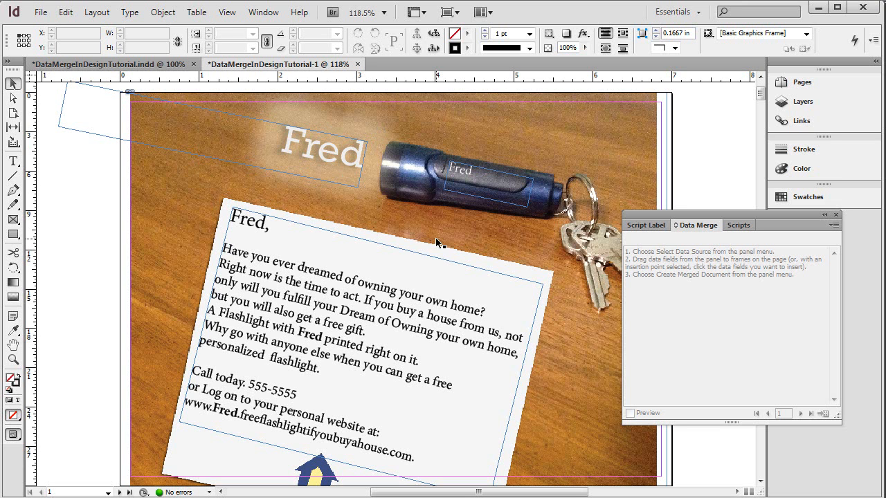
mouse_move(469, 277)
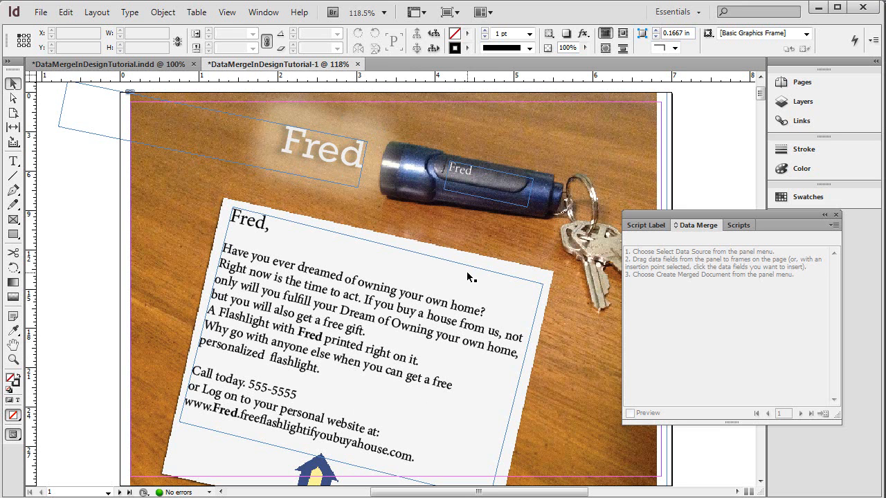
mouse_move(468, 274)
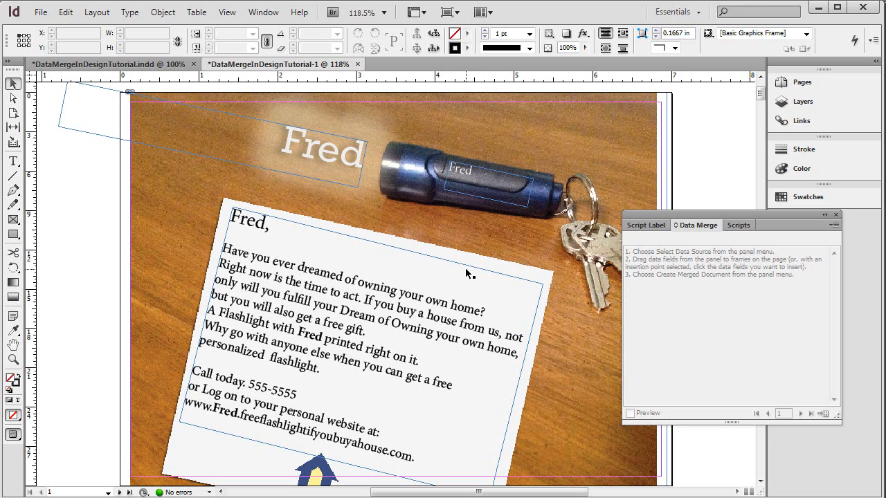
mouse_move(464, 274)
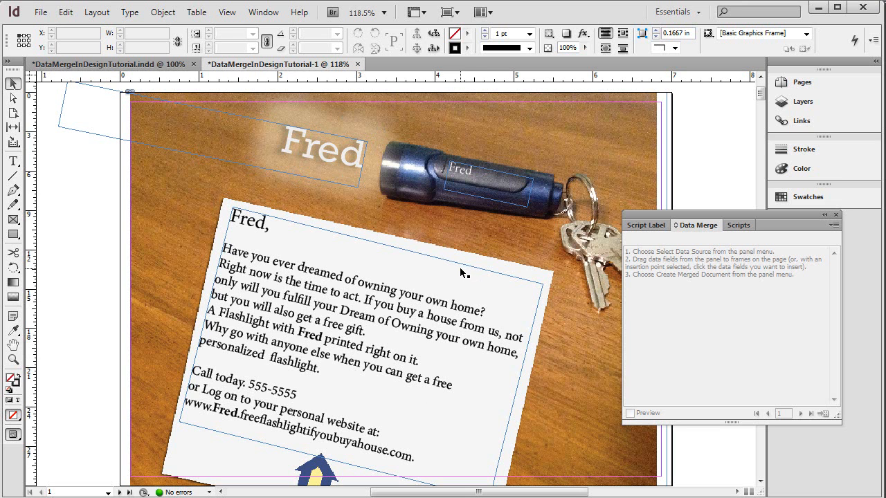
mouse_move(435, 216)
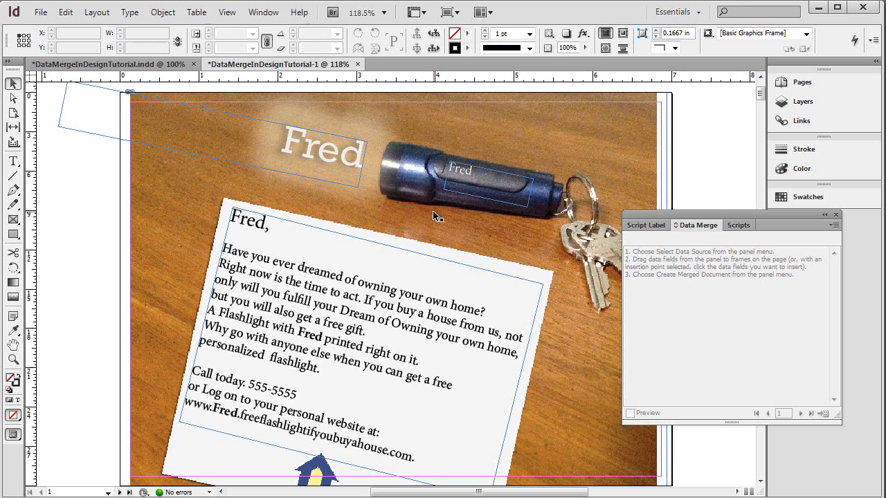
mouse_move(504, 238)
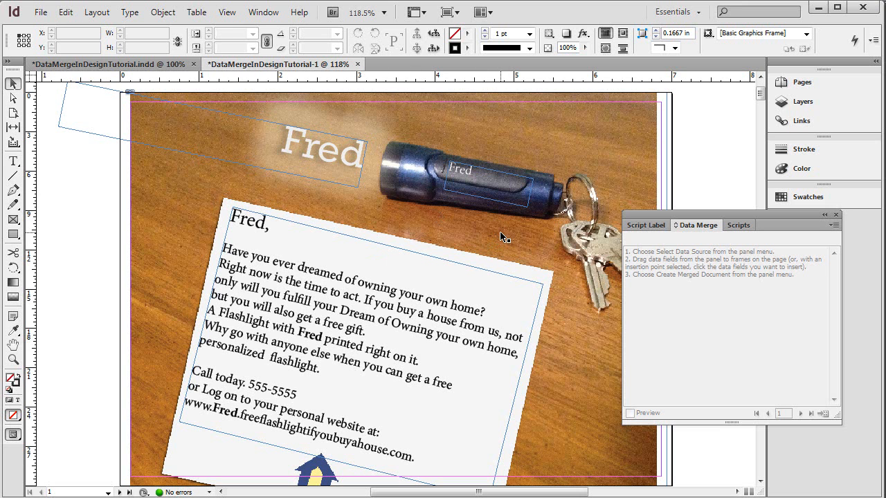
mouse_move(284, 296)
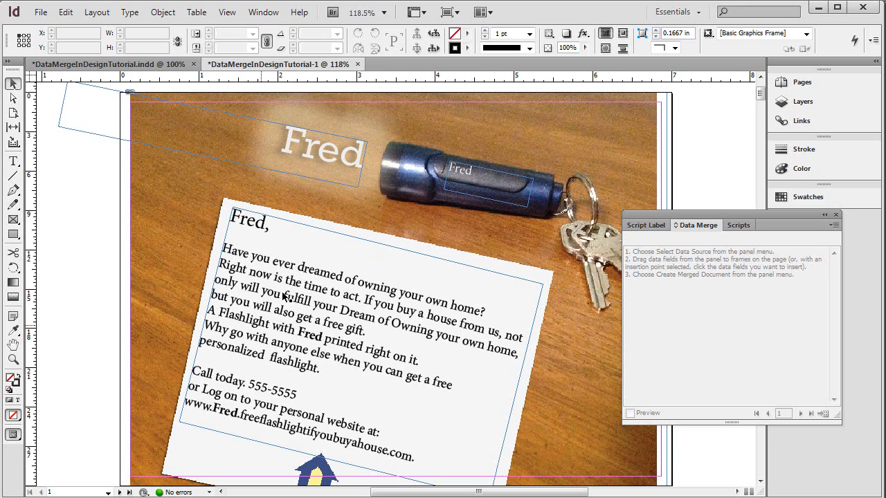
mouse_move(262, 354)
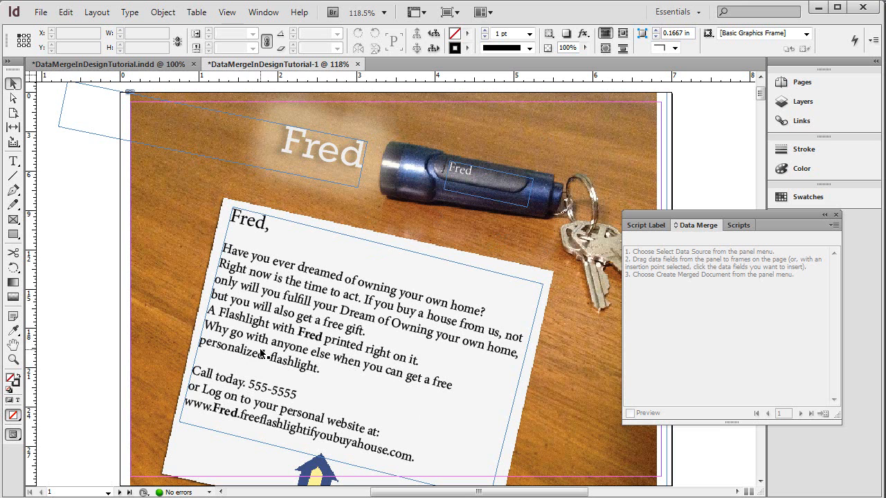